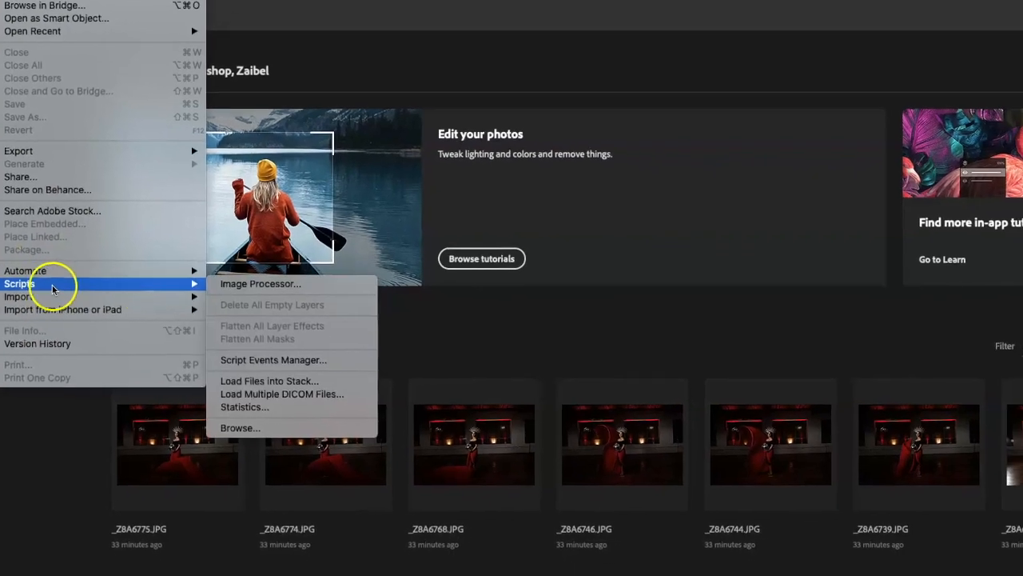
mouse_move(222, 344)
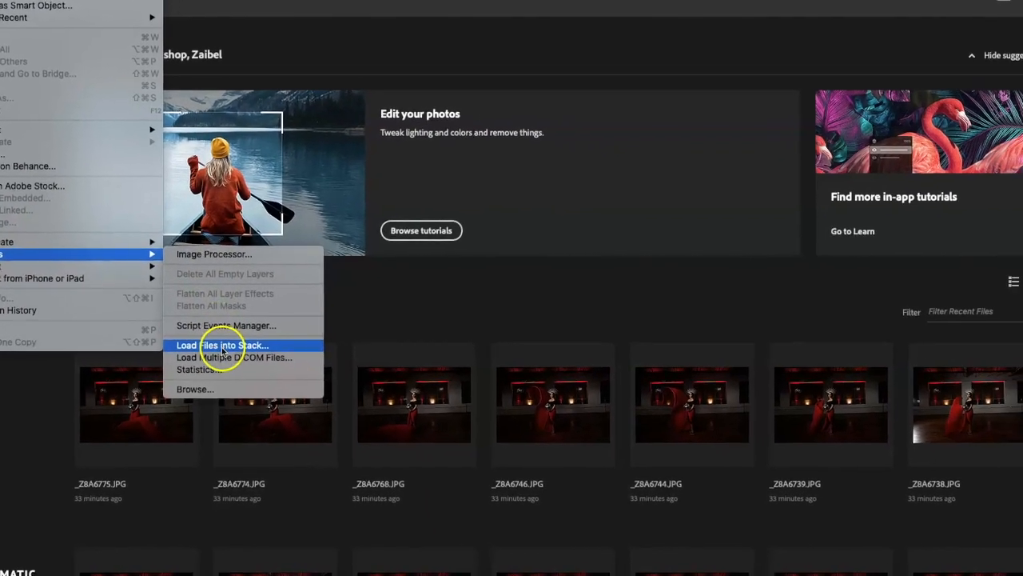
Step: Load all photos from Desktop/Ademarie1 into one document as stacked layers
left_click(222, 345)
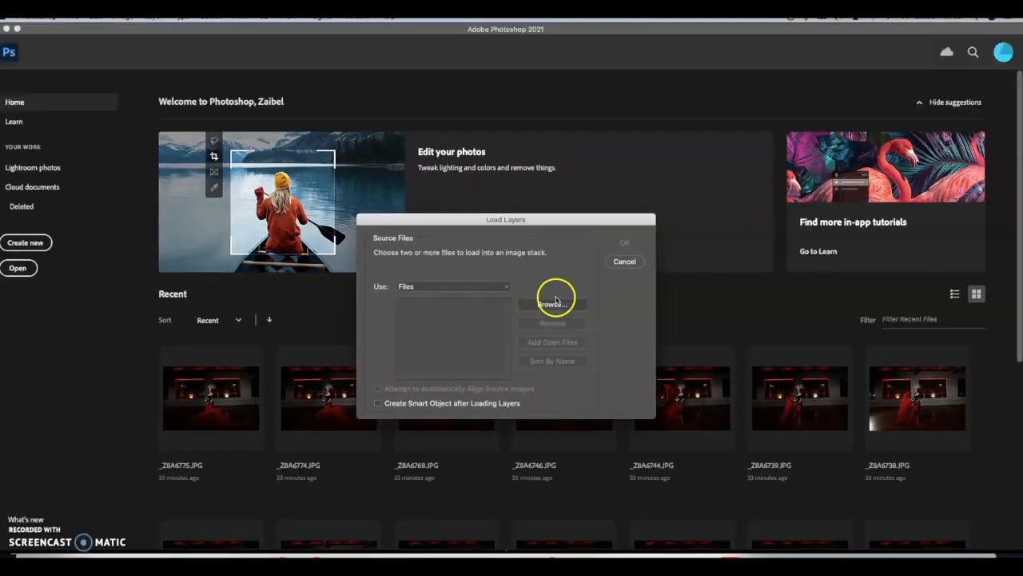
left_click(553, 303)
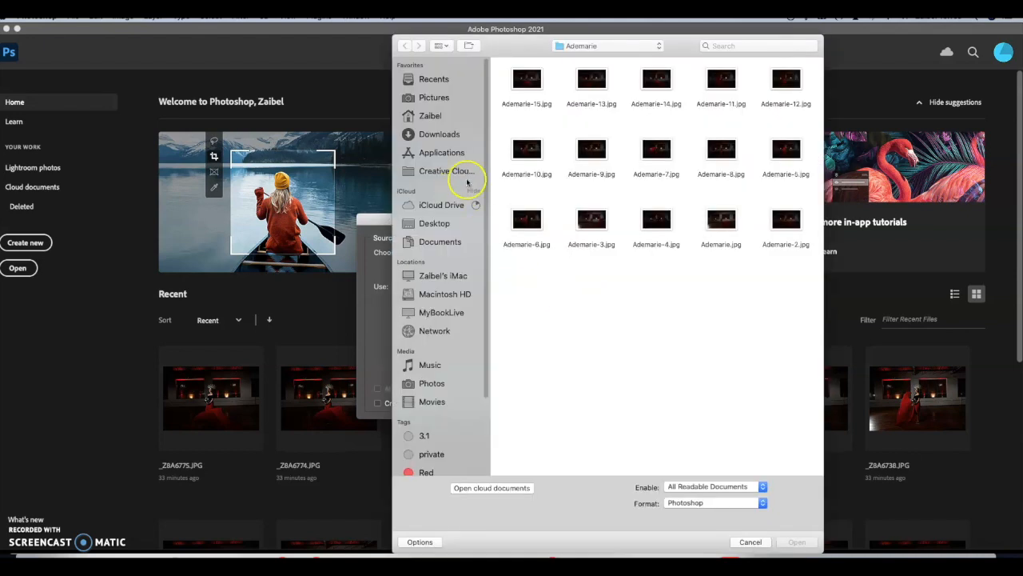
left_click(434, 223)
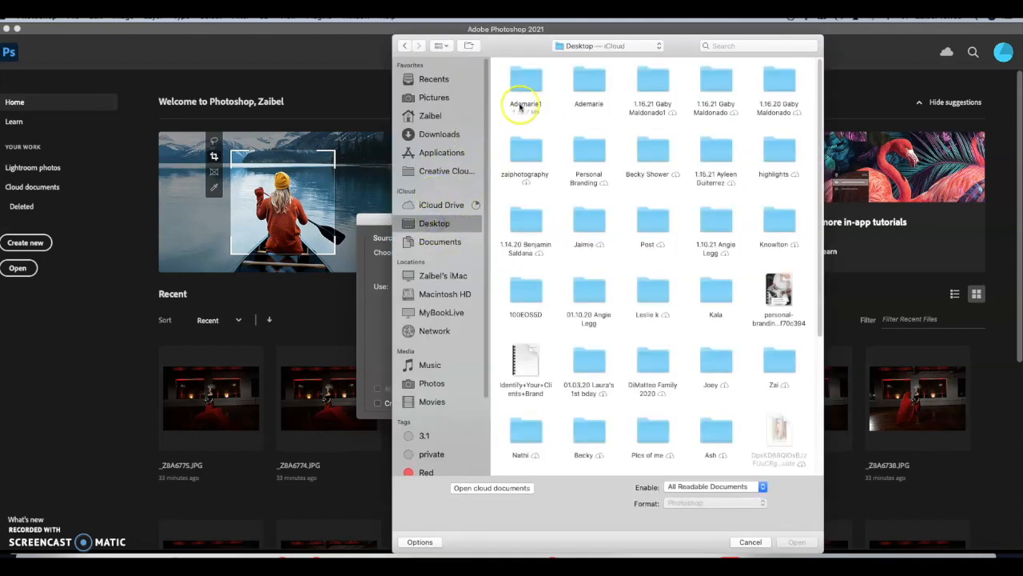
double_click(526, 84)
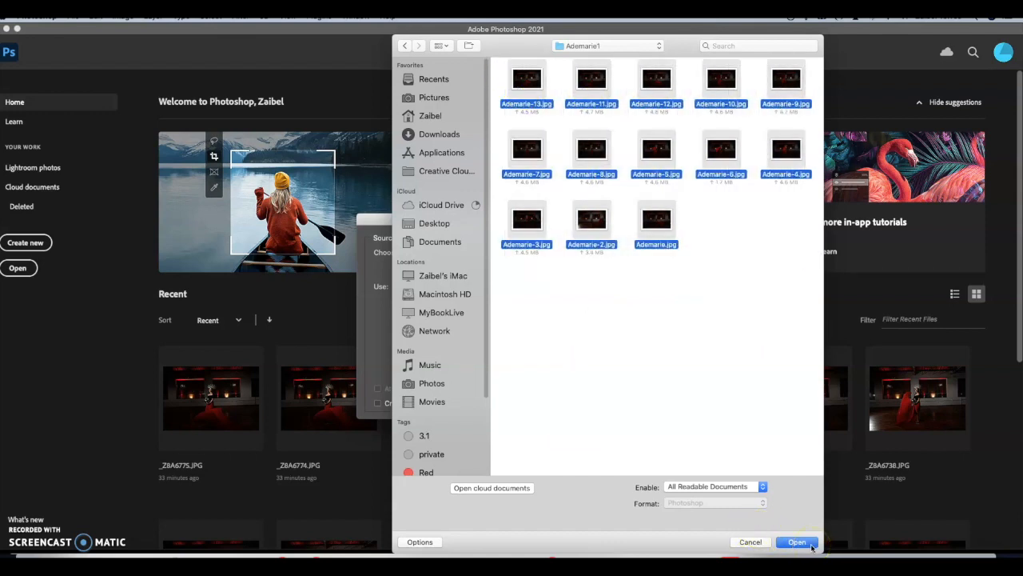
left_click(796, 541)
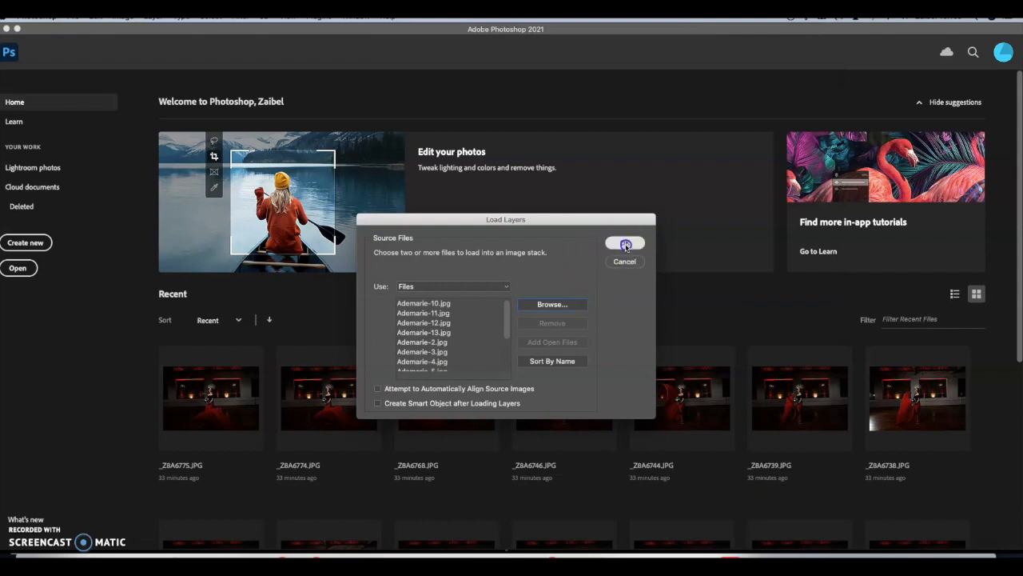
left_click(625, 244)
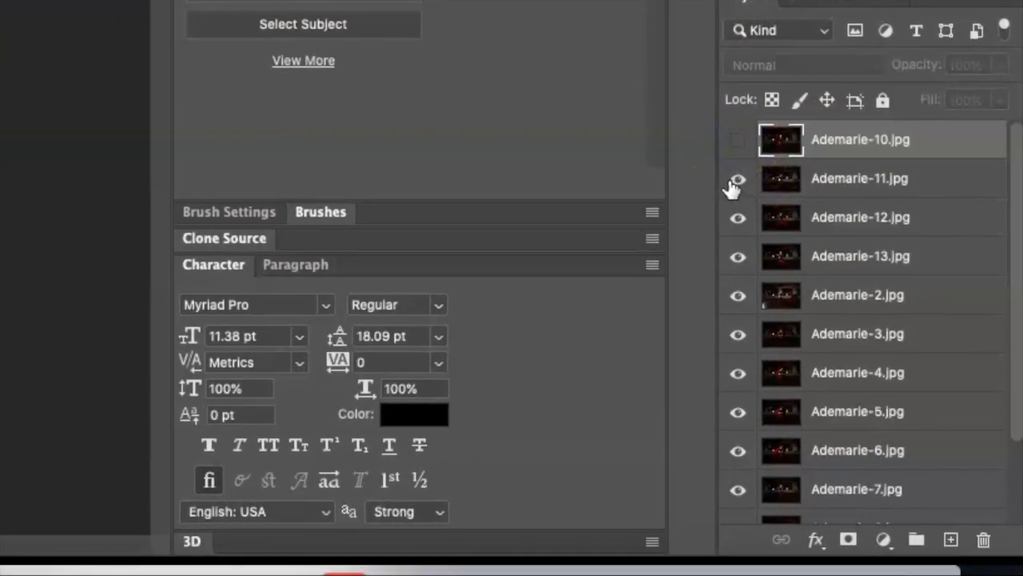
Step: Hide the upper Ademarie layers, keeping only Ademarie-9 and the base Ademarie visible
left_click(737, 179)
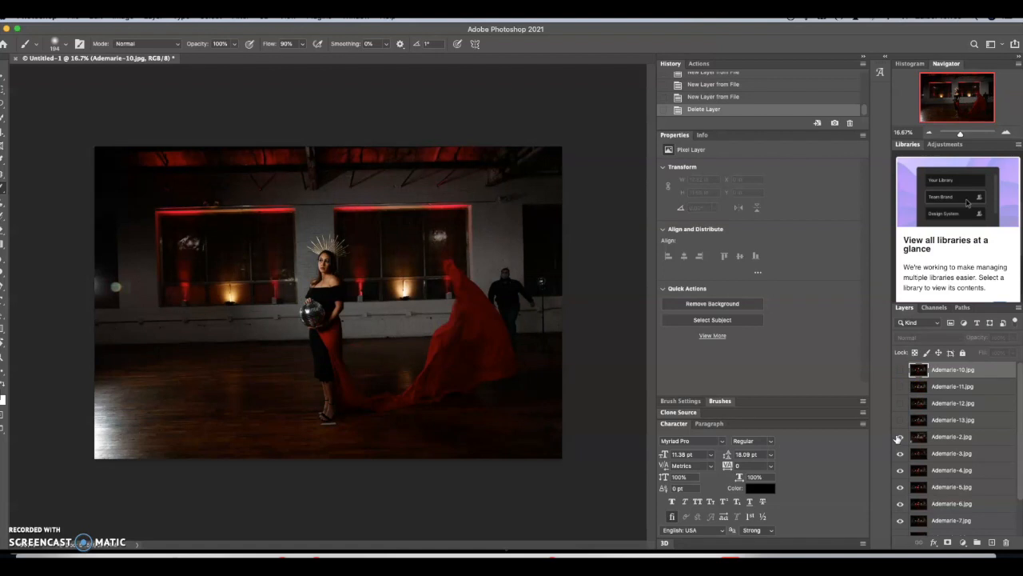
left_click(900, 437)
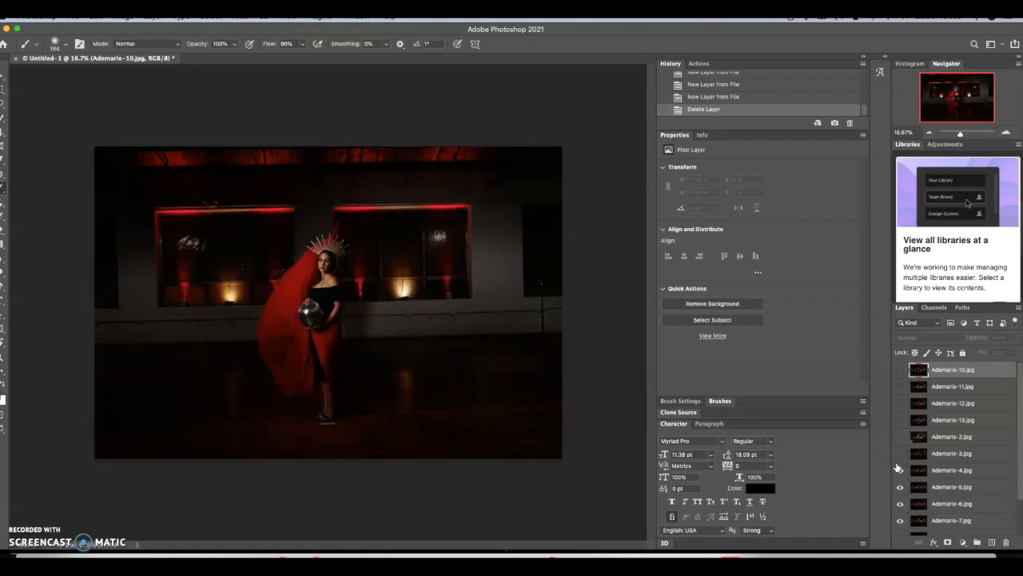
left_click(900, 470)
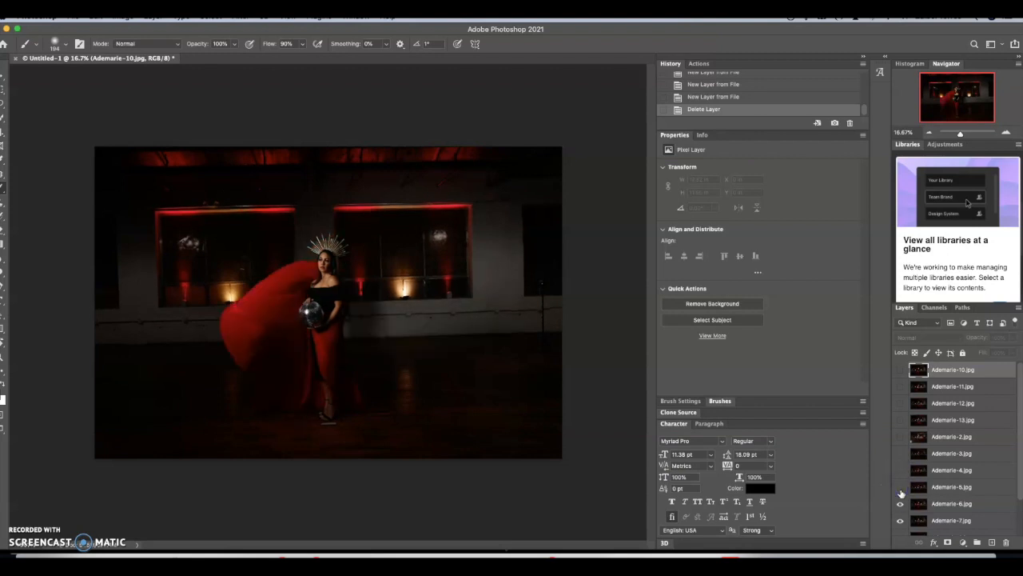
left_click(901, 511)
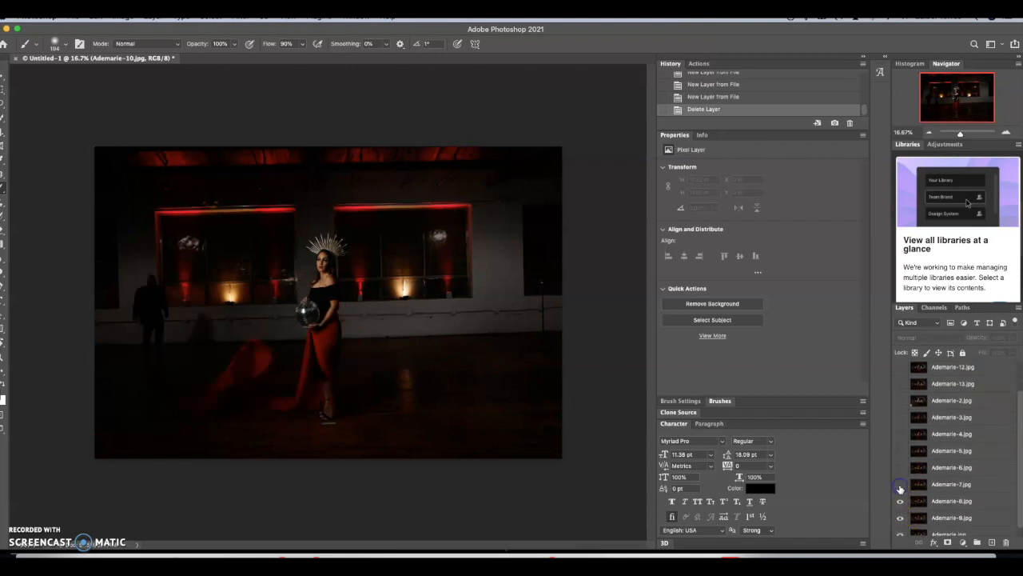
left_click(899, 501)
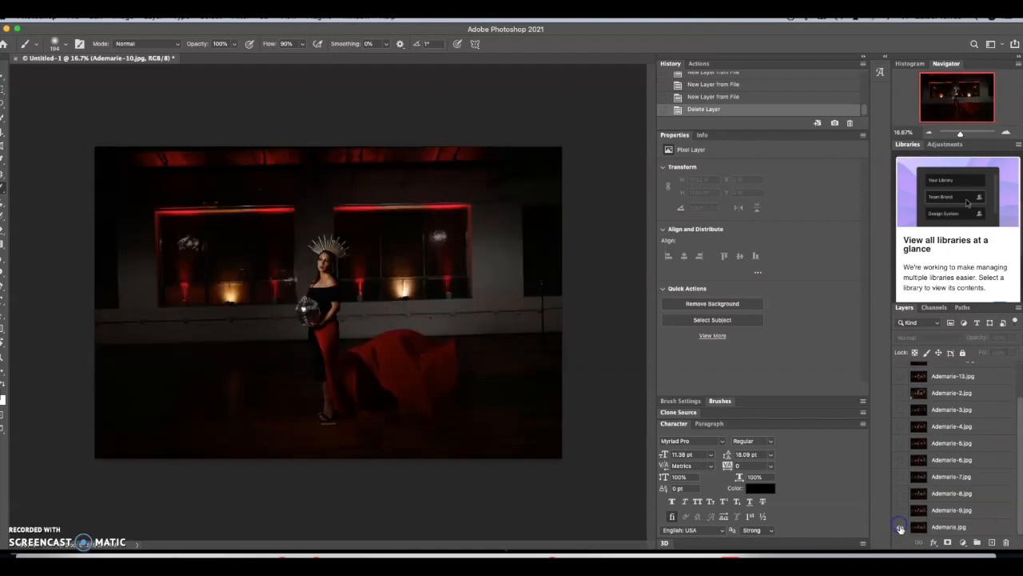
left_click(950, 525)
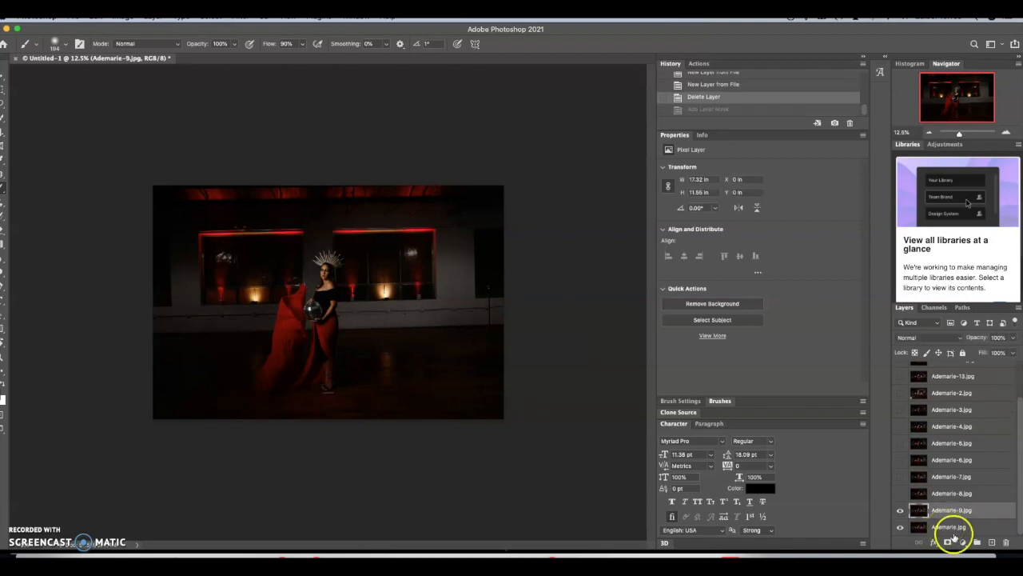
Step: Mask Ademarie-9 to blend its red fabric, and make Ademarie-8 visible
left_click(948, 542)
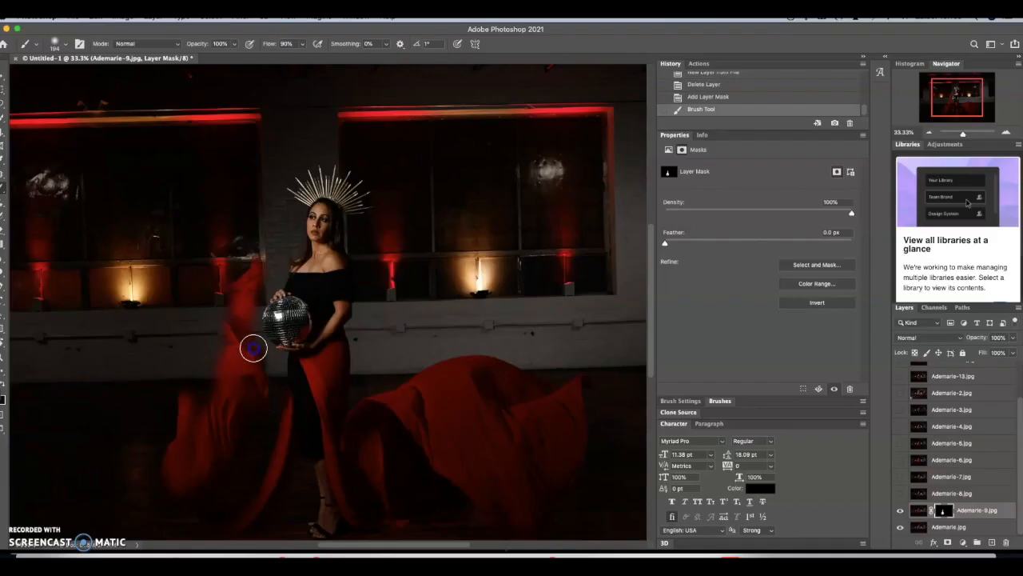
mouse_move(251, 326)
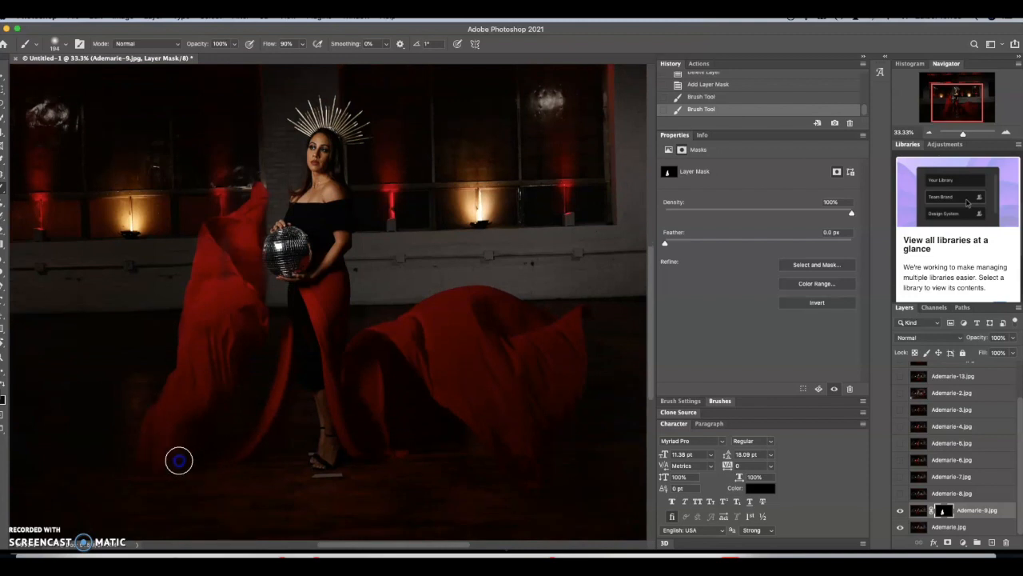
mouse_move(234, 441)
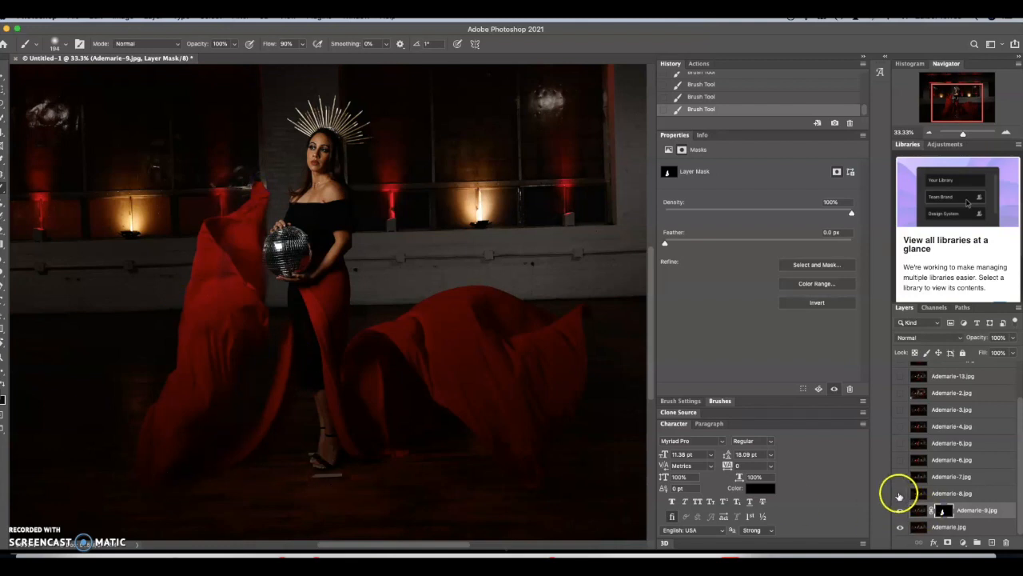
left_click(899, 493)
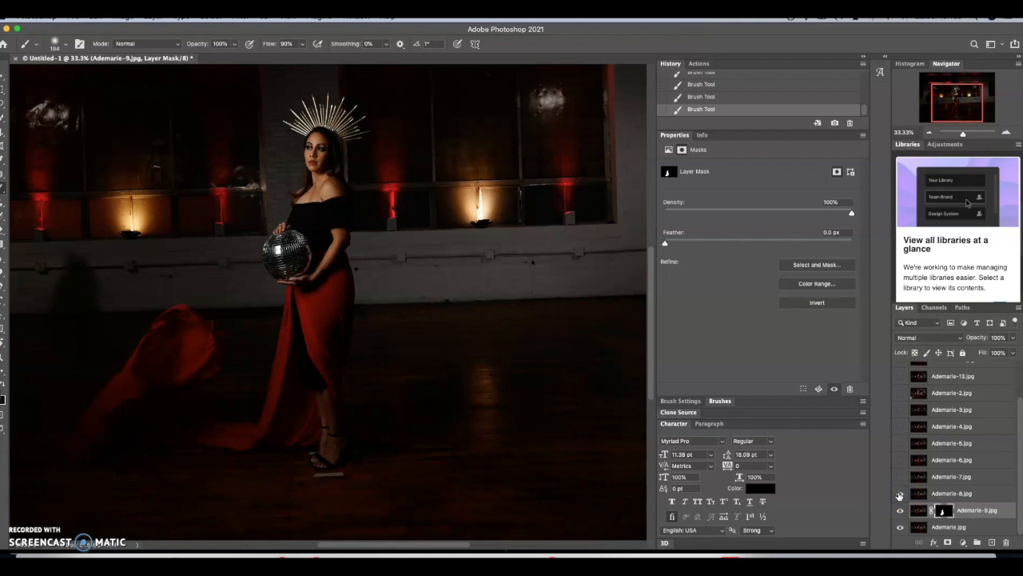
mouse_move(900, 493)
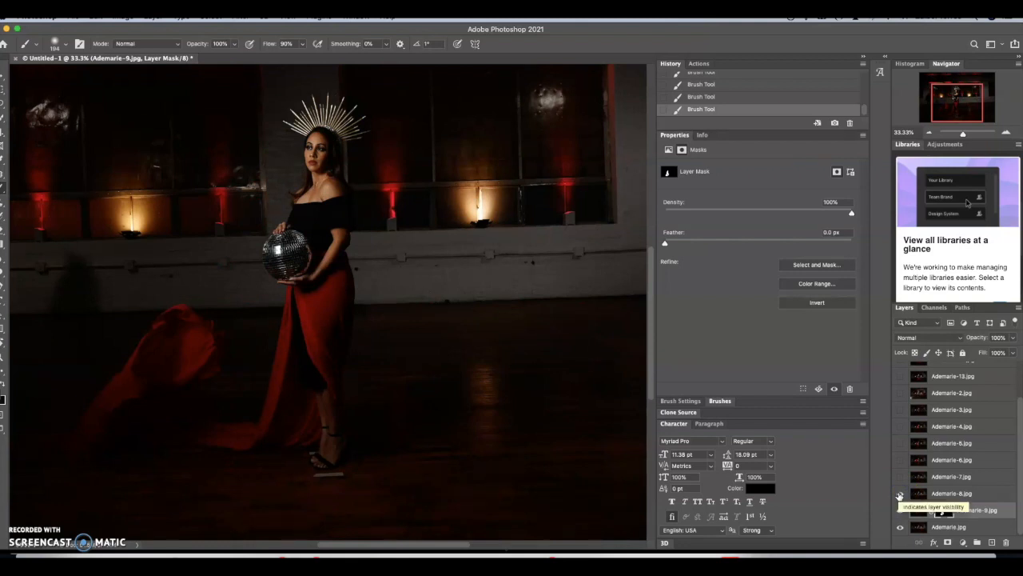
left_click(899, 509)
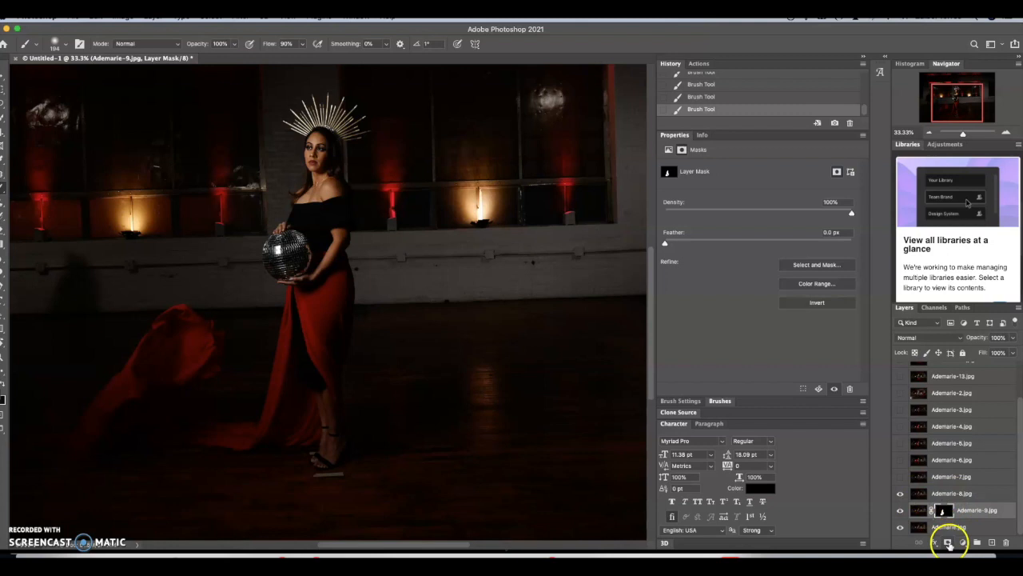
left_click(948, 542)
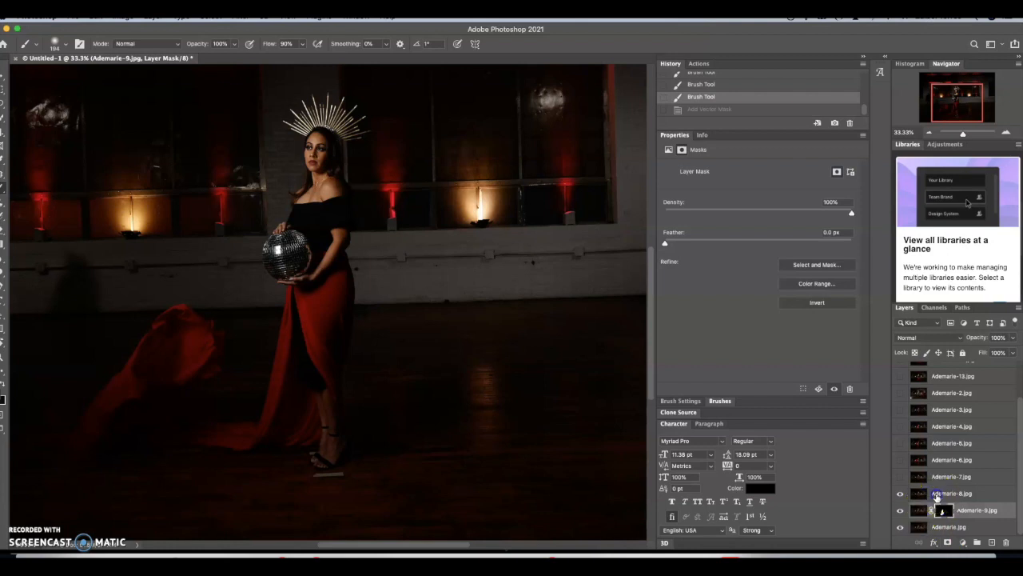
Step: Select Ademarie-8 and give it a fully hiding black layer mask
left_click(919, 494)
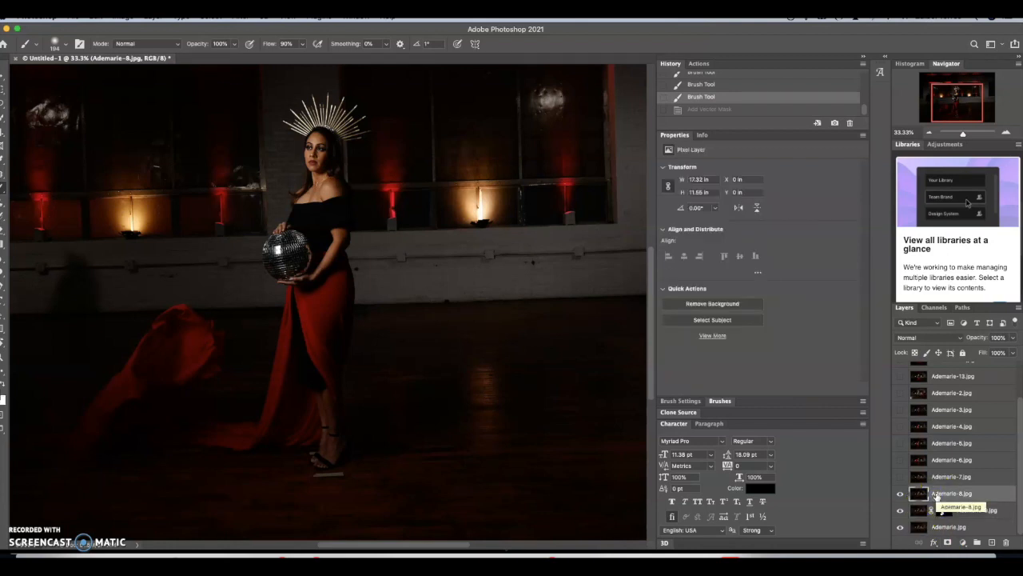
left_click(948, 542)
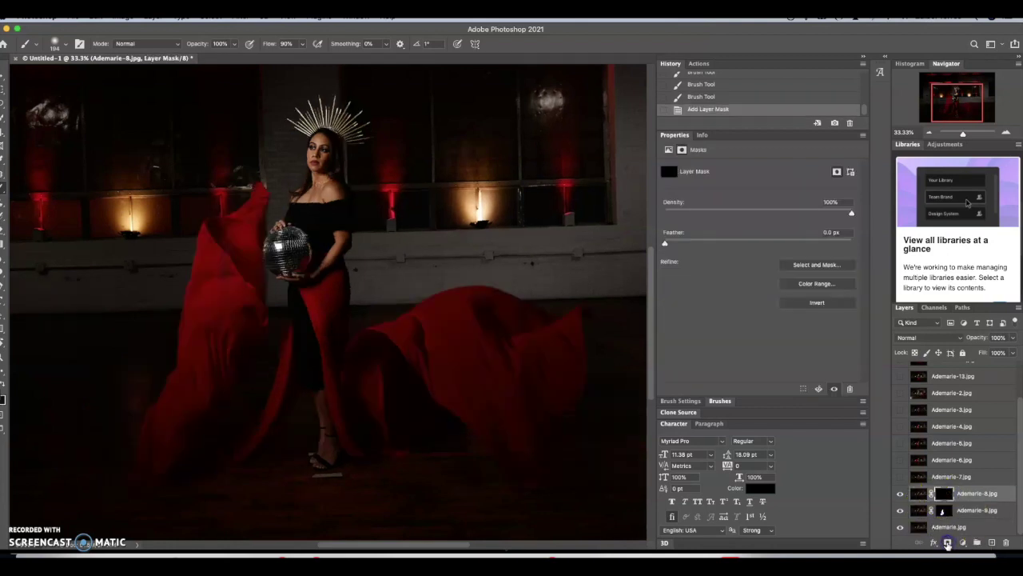
mouse_move(151, 351)
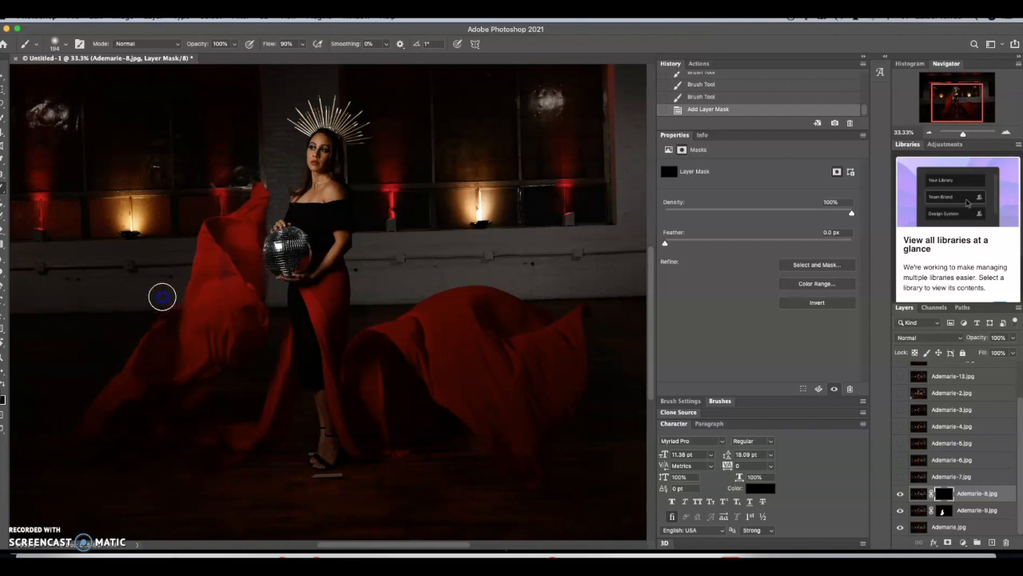
mouse_move(227, 446)
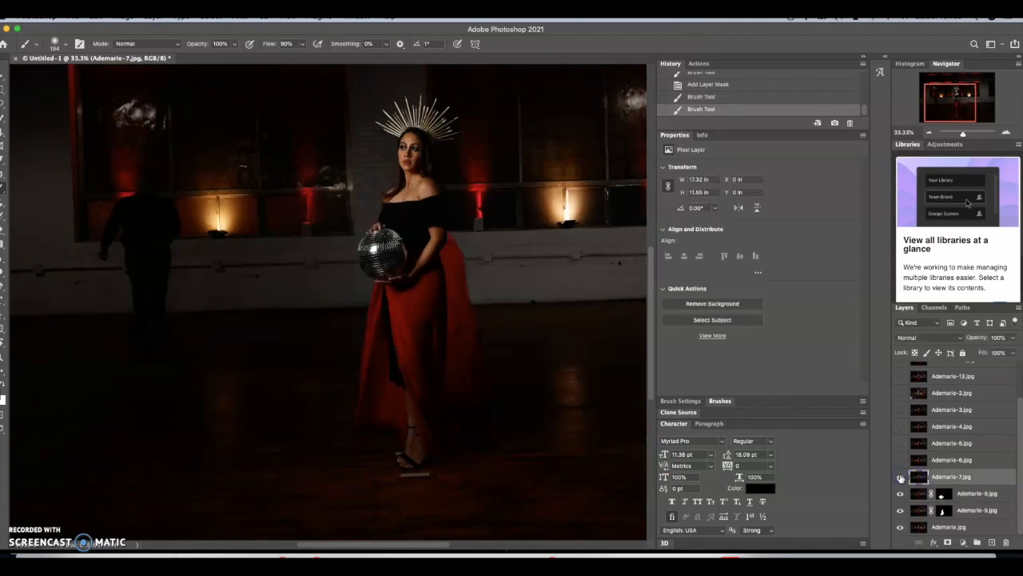
Step: Mask Ademarie-7 and undo the recent strokes, then show the Ademarie-6 fabric layer
left_click(392, 279)
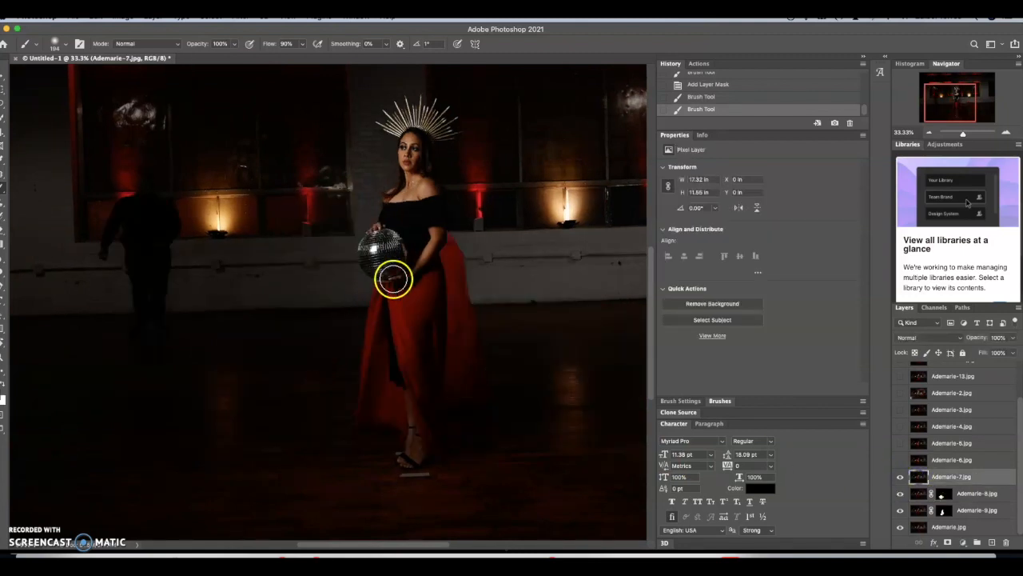
mouse_move(492, 320)
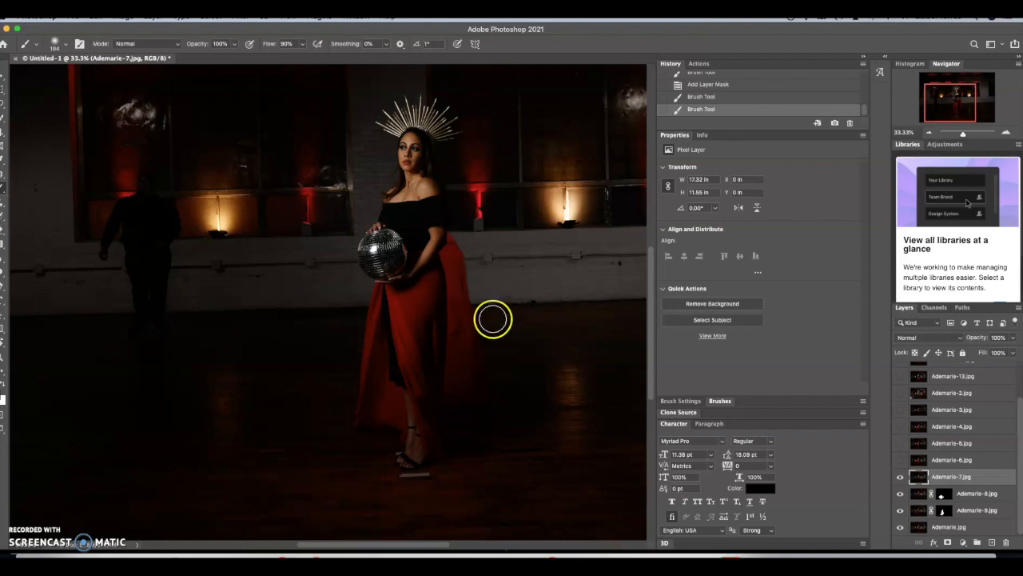
mouse_move(508, 442)
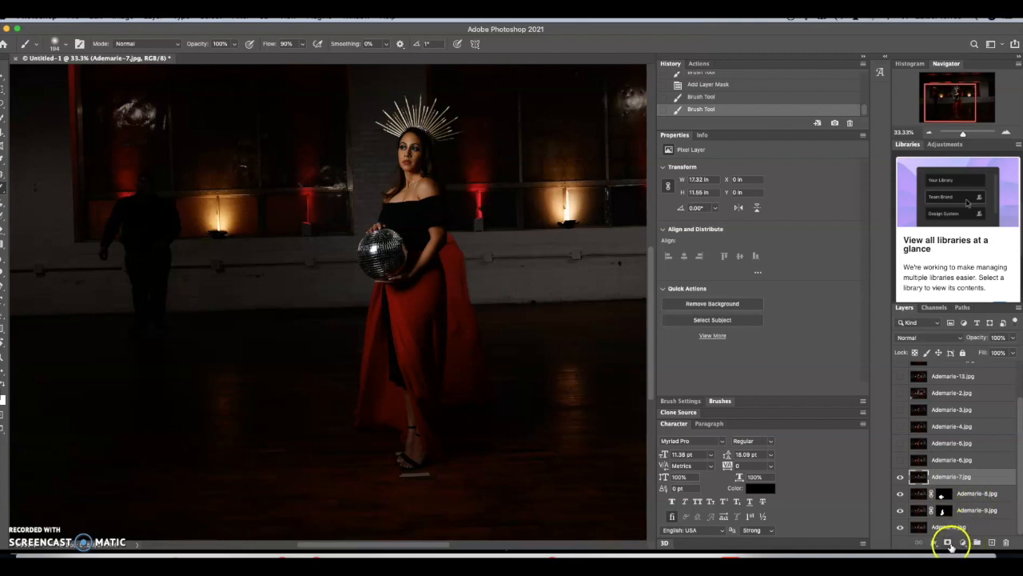
left_click(948, 542)
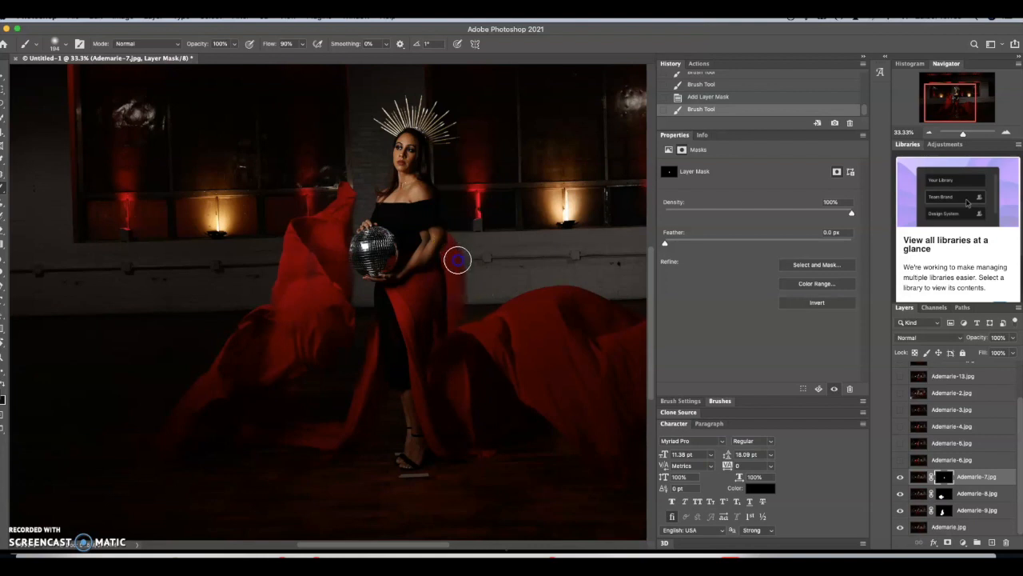
mouse_move(434, 331)
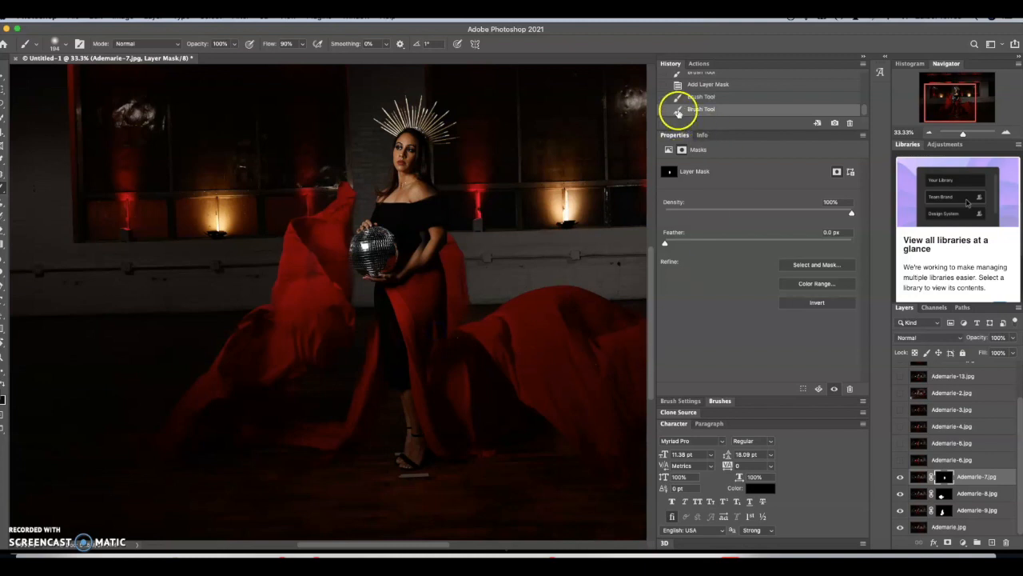
left_click(701, 97)
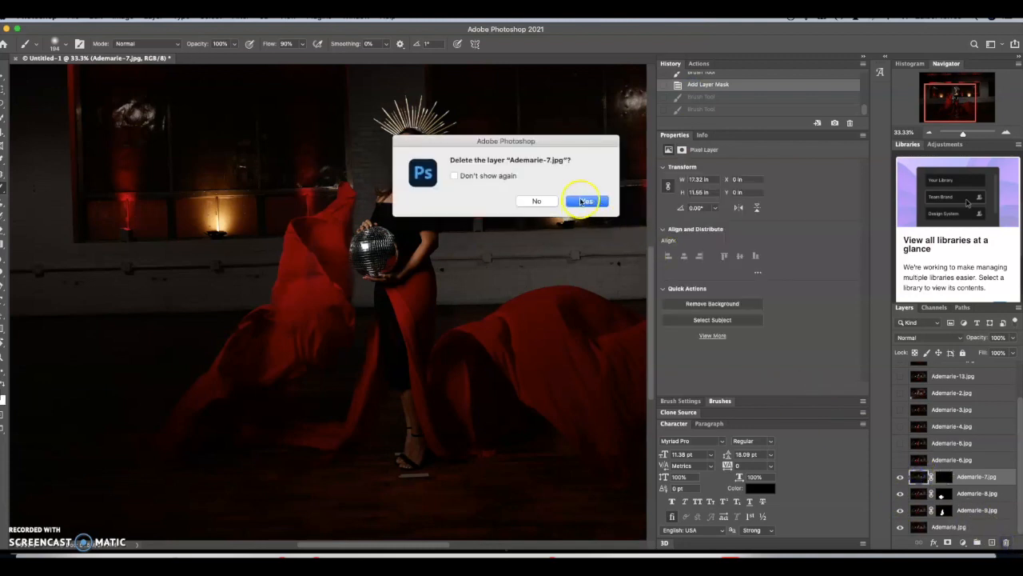
left_click(586, 201)
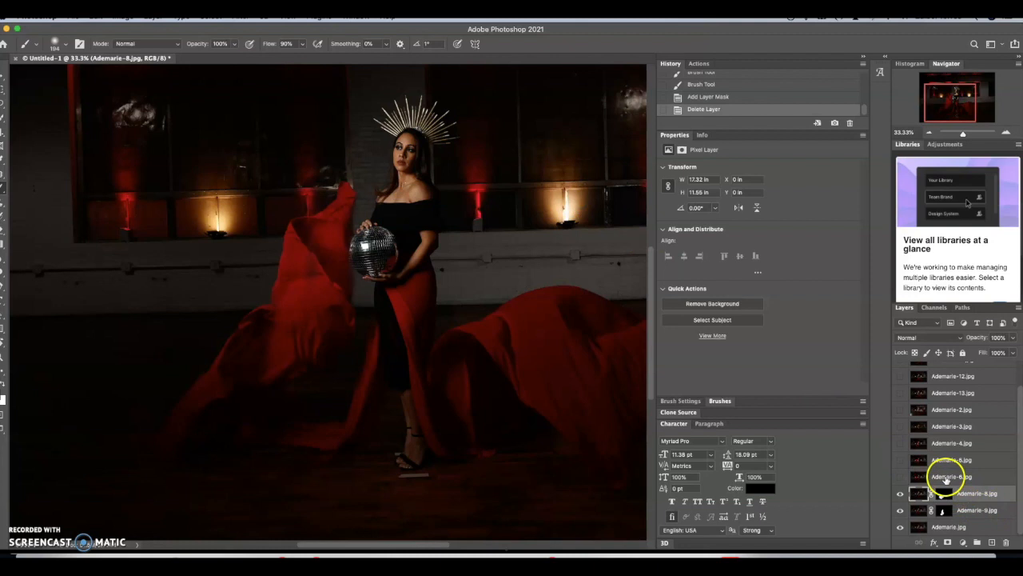
left_click(900, 476)
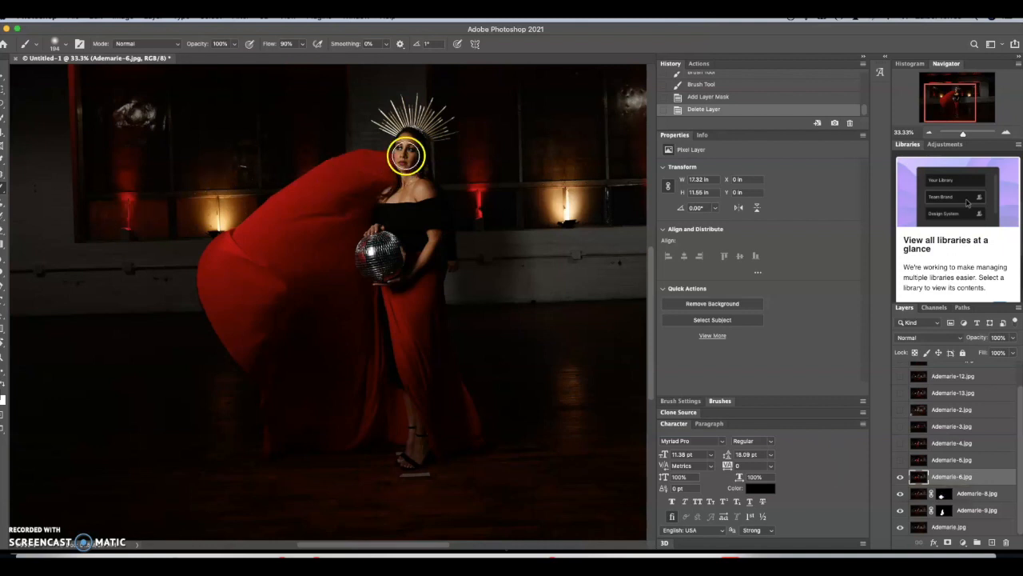
mouse_move(424, 168)
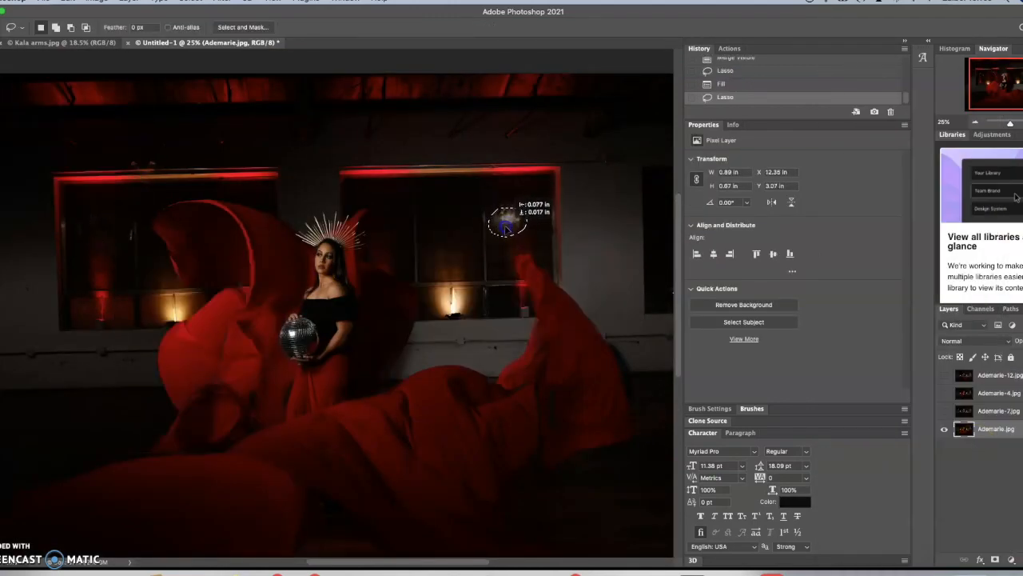
Step: Content-aware fill the selected hanging light in the right-hand window
right_click(508, 219)
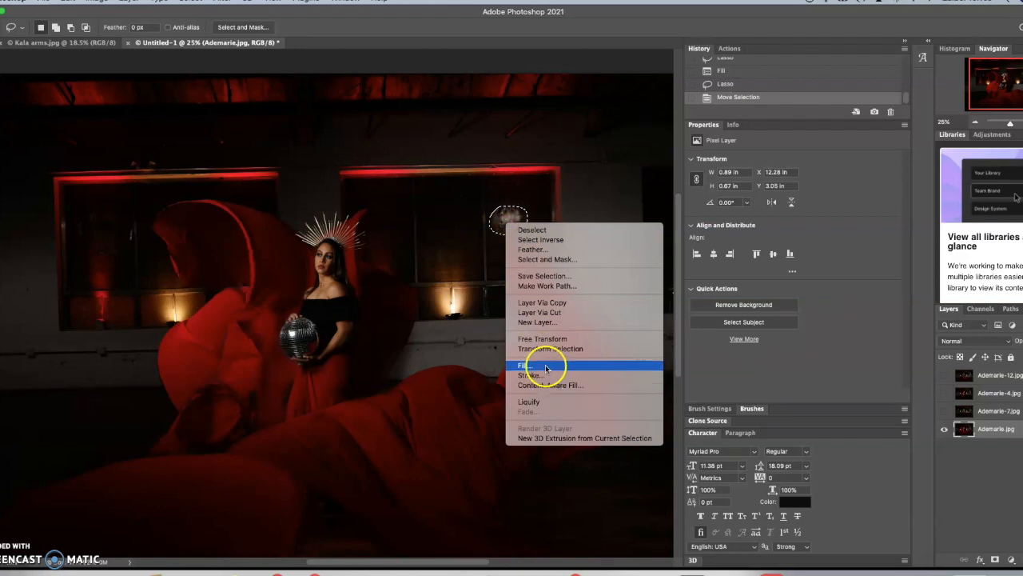
left_click(526, 365)
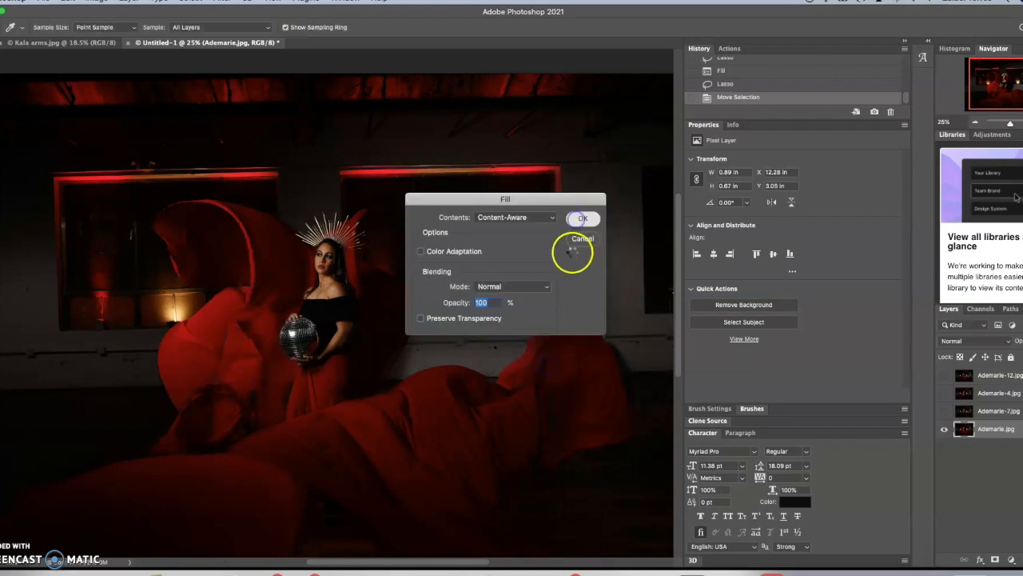
left_click(582, 217)
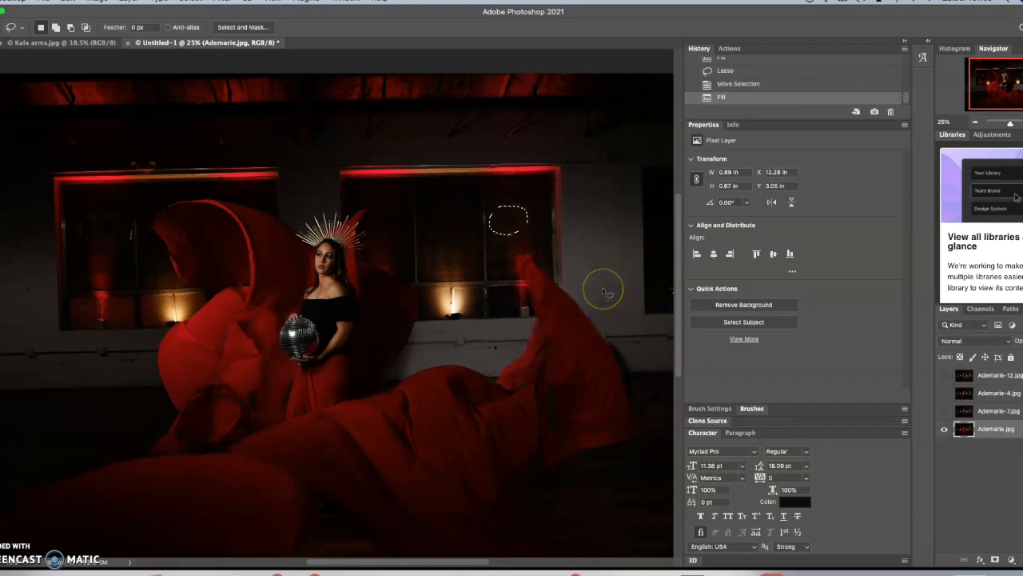
mouse_move(604, 290)
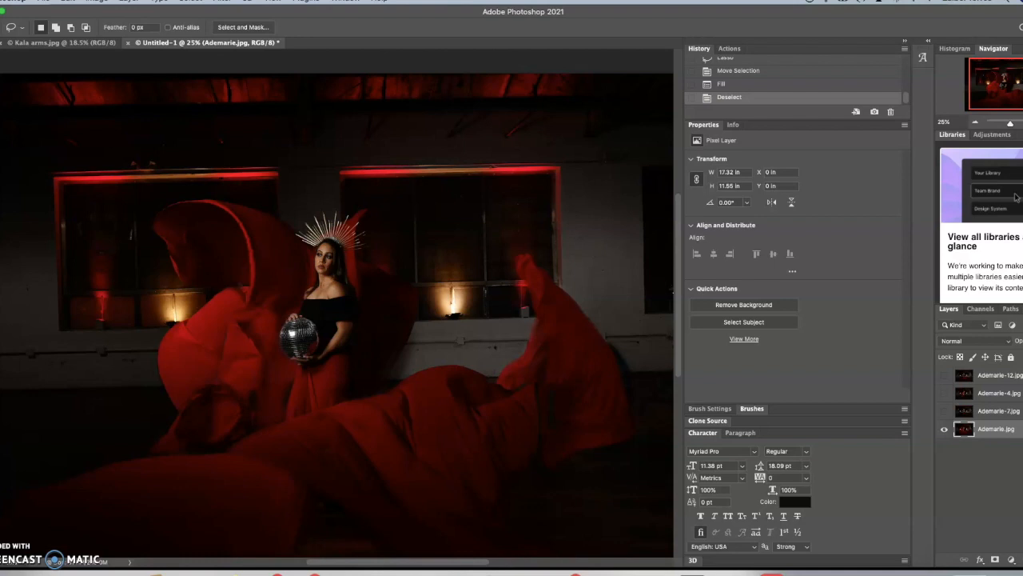
mouse_move(506, 8)
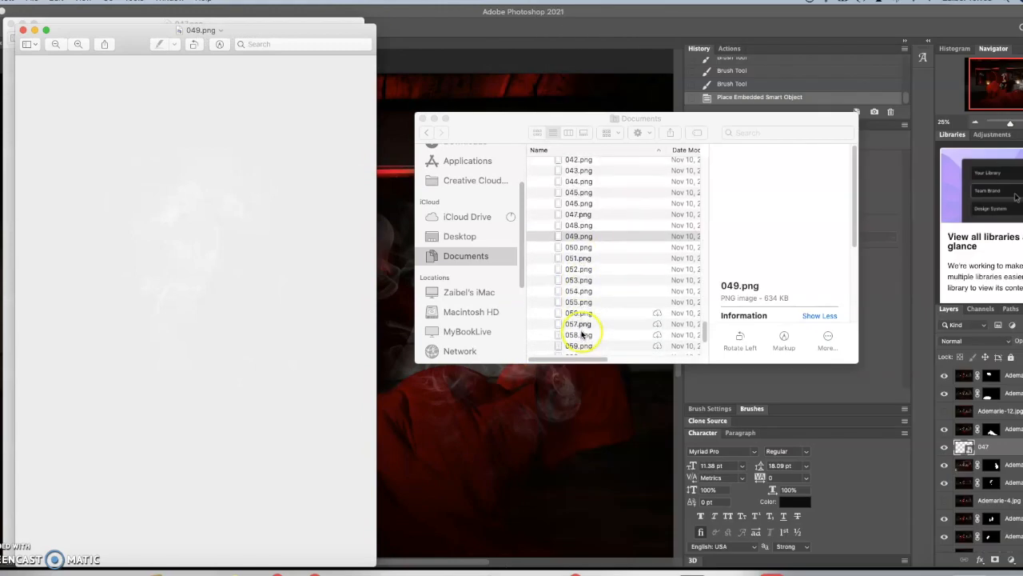
Step: Pick a numbered smoke PNG from the Documents folder to place
left_click(578, 309)
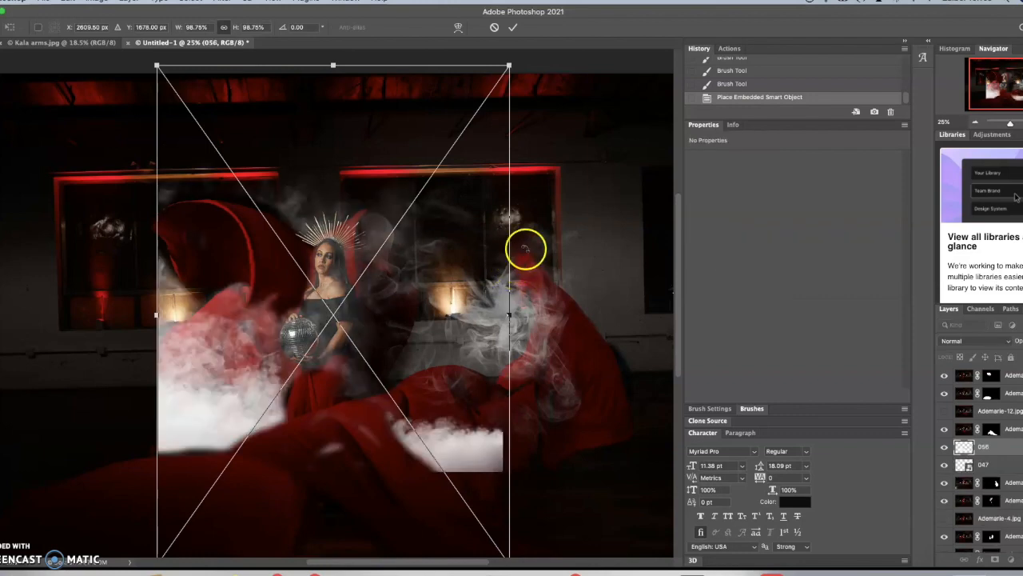
mouse_move(168, 313)
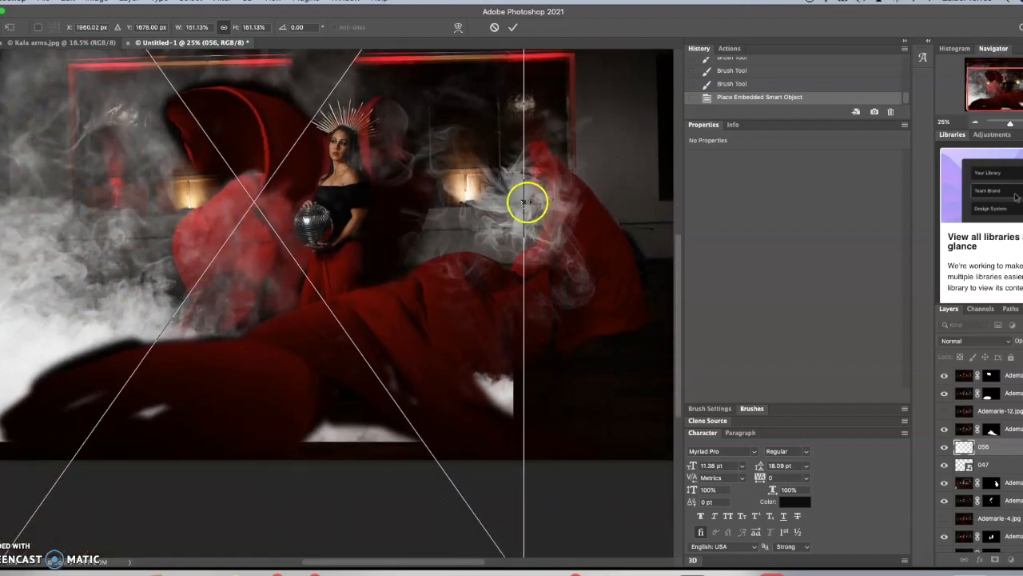
Step: Scale the placed 056 smoke image to about 222% and commit it
left_click_drag(527, 201, 680, 215)
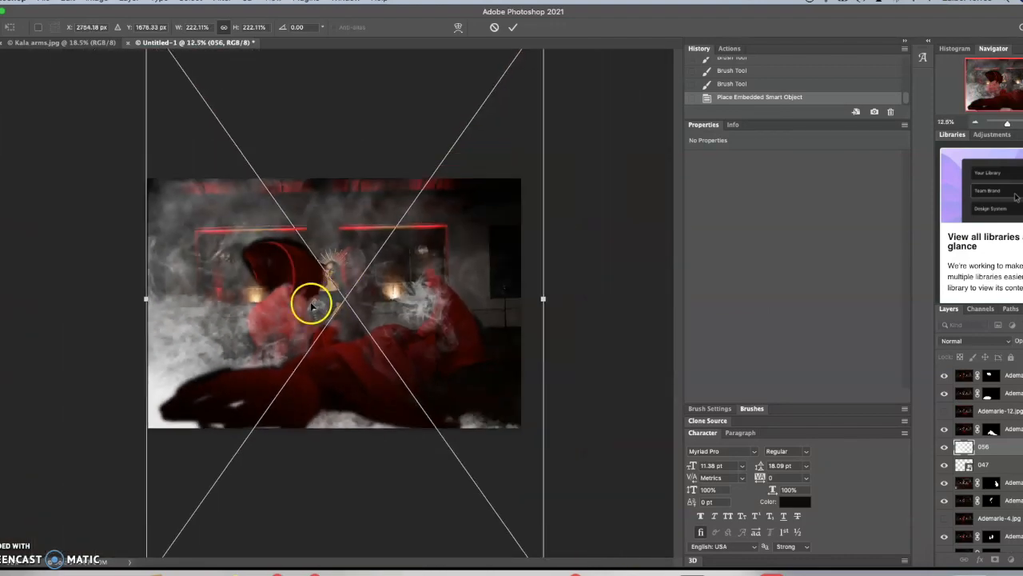
left_click(512, 27)
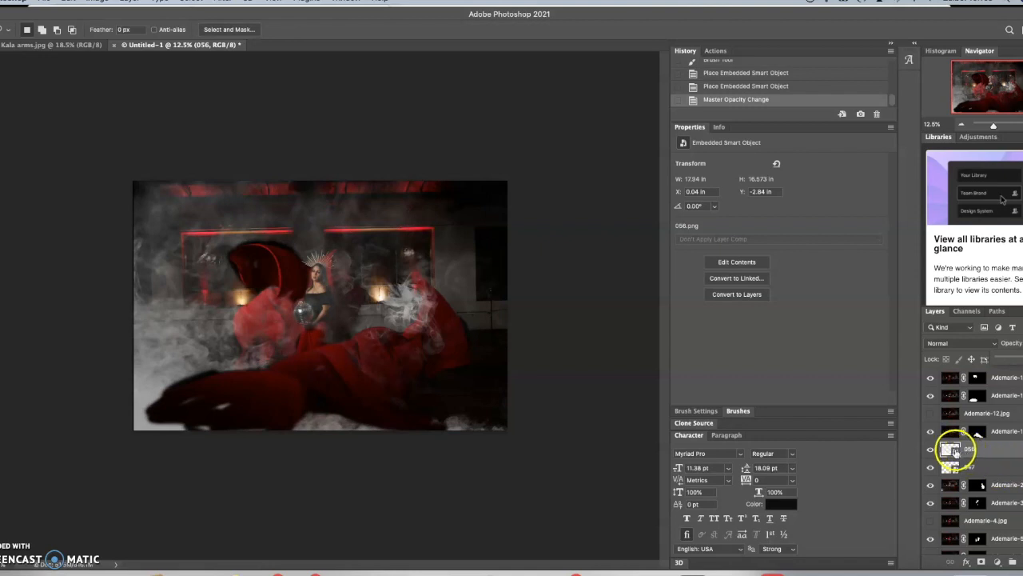
Step: Move the 056 smoke layer to the top, lower its opacity, and delete layer 047
left_click_drag(955, 449, 955, 502)
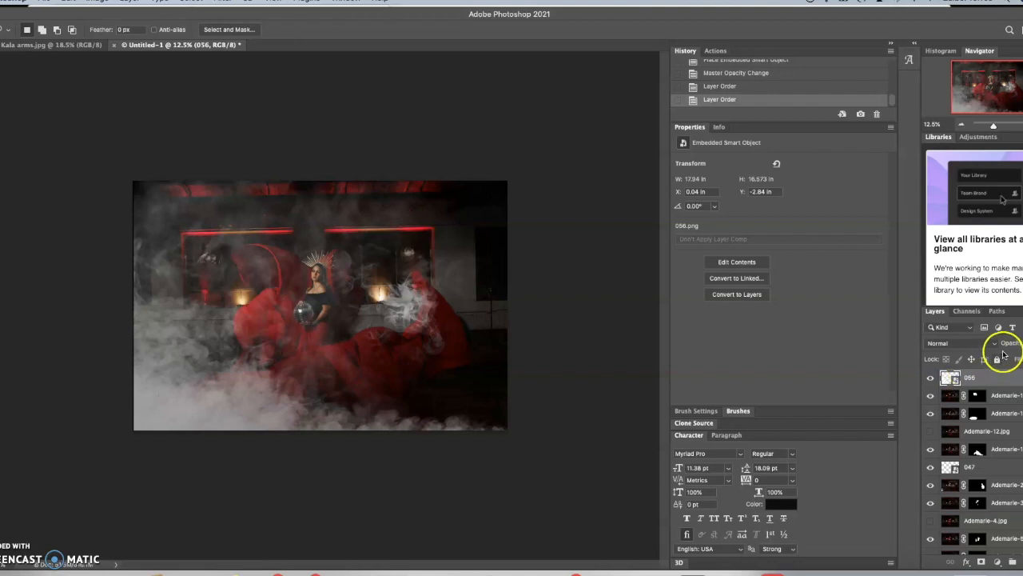
left_click(1015, 359)
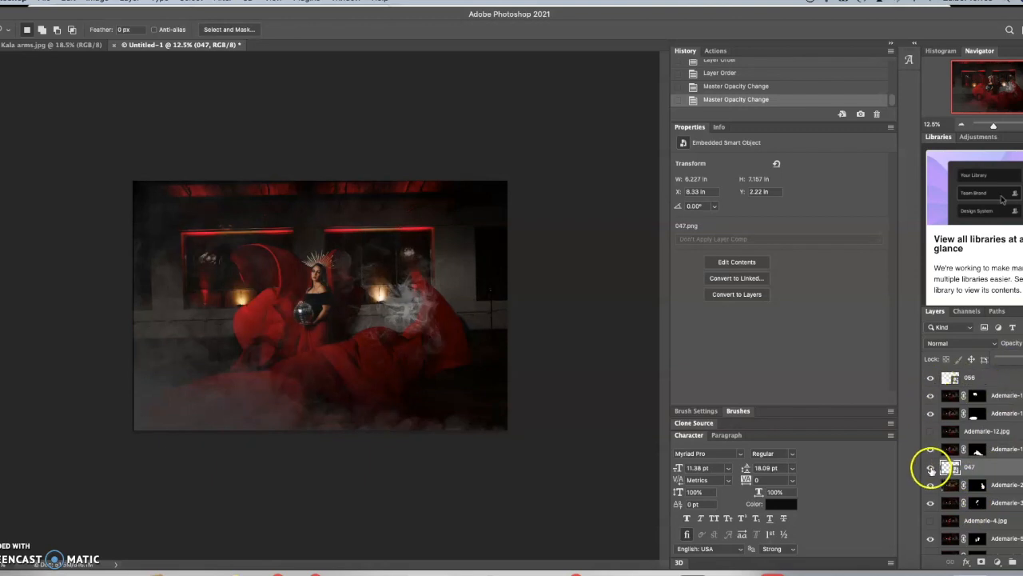
left_click(930, 466)
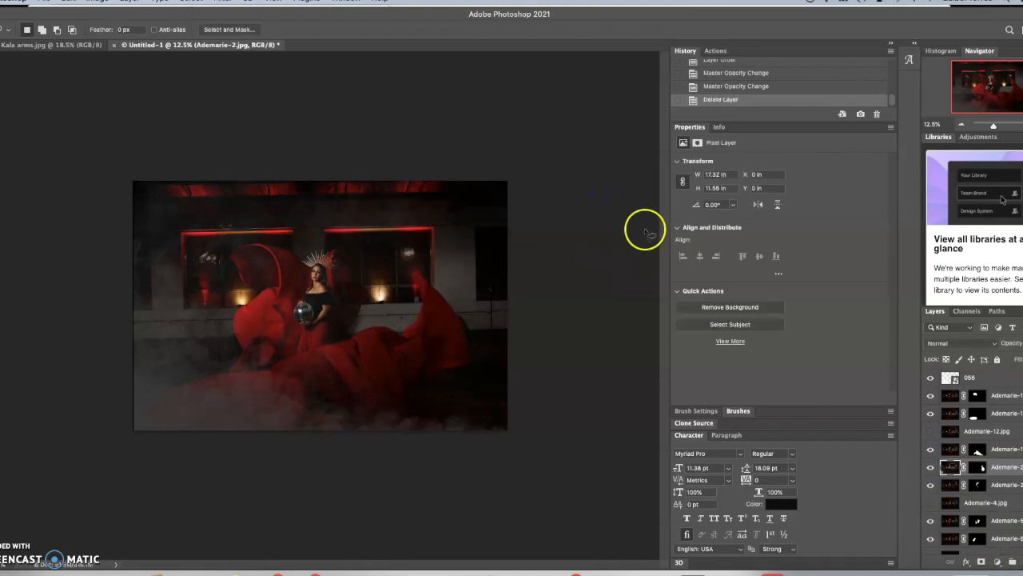
mouse_move(653, 284)
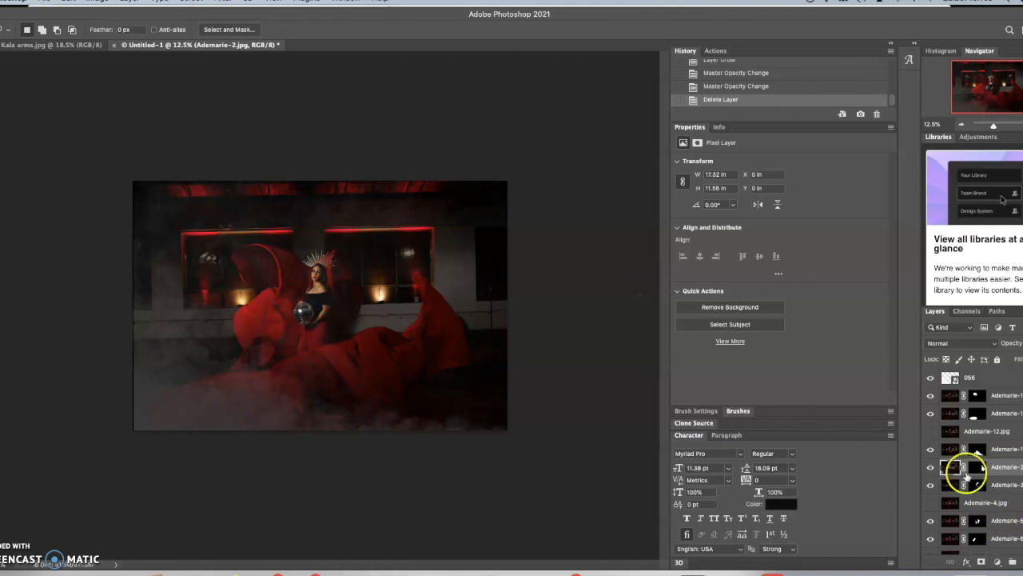
scroll("down", 3)
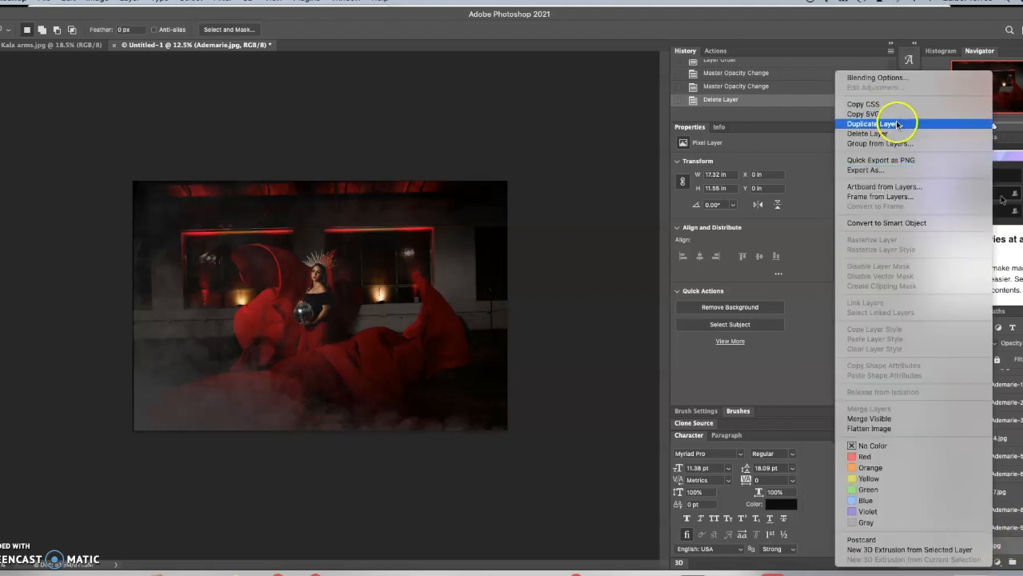
mouse_move(884, 418)
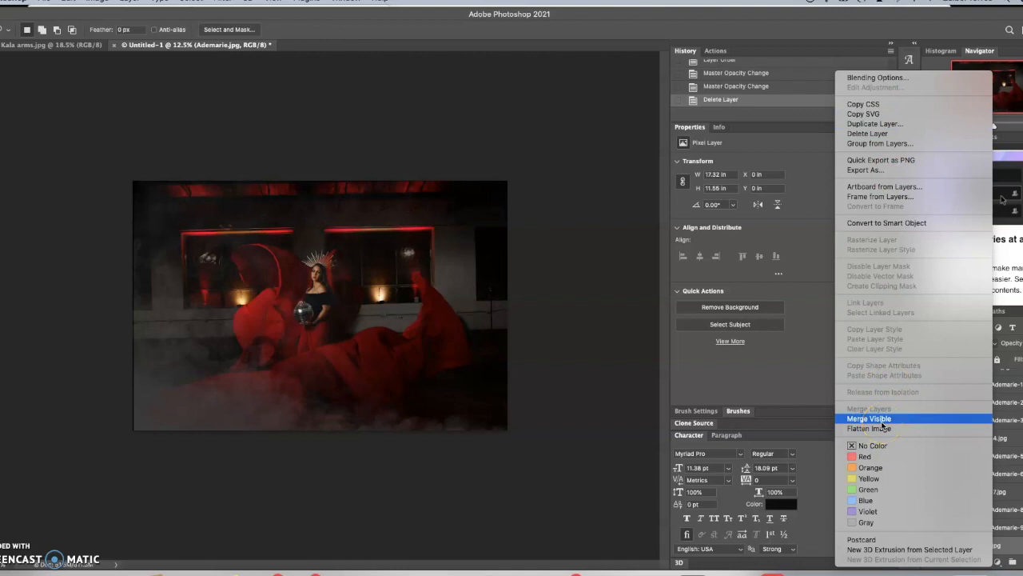
Step: Merge the visible composite layers with Merge Visible
left_click(869, 418)
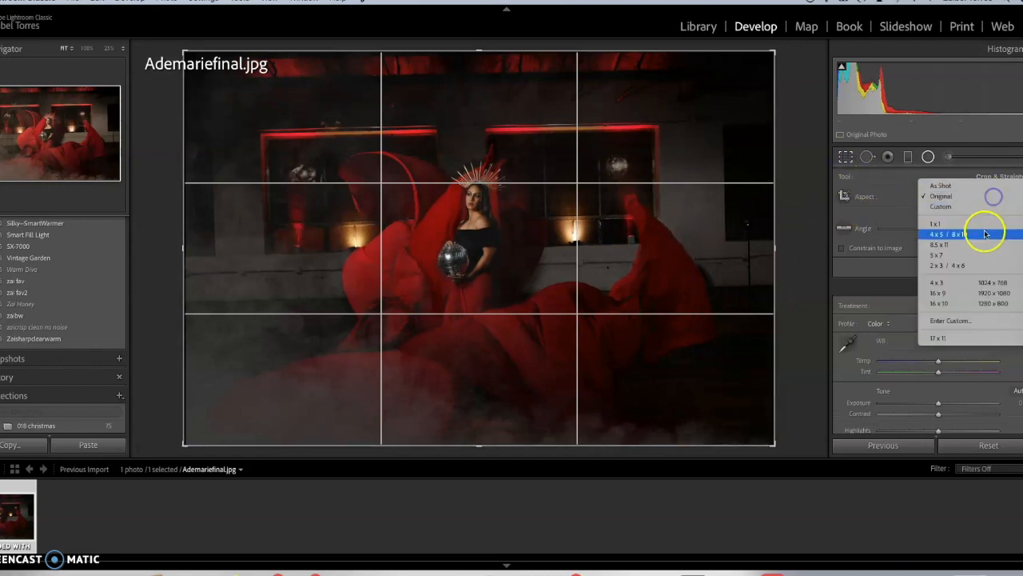
Step: Crop Ademariefinal.jpg to 4x5 / 8x10 and straighten it along the red window ledge
left_click(956, 234)
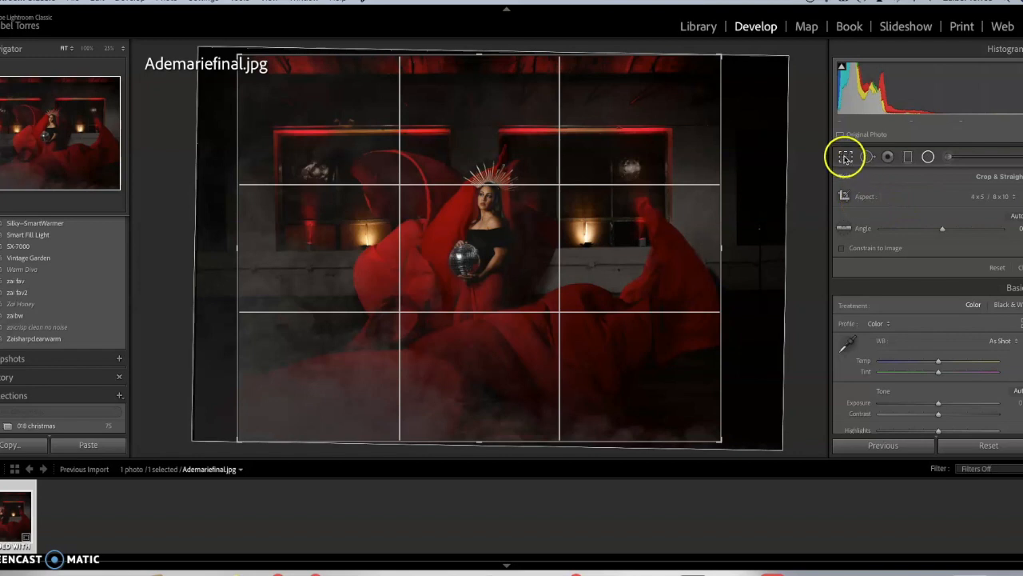
mouse_move(271, 128)
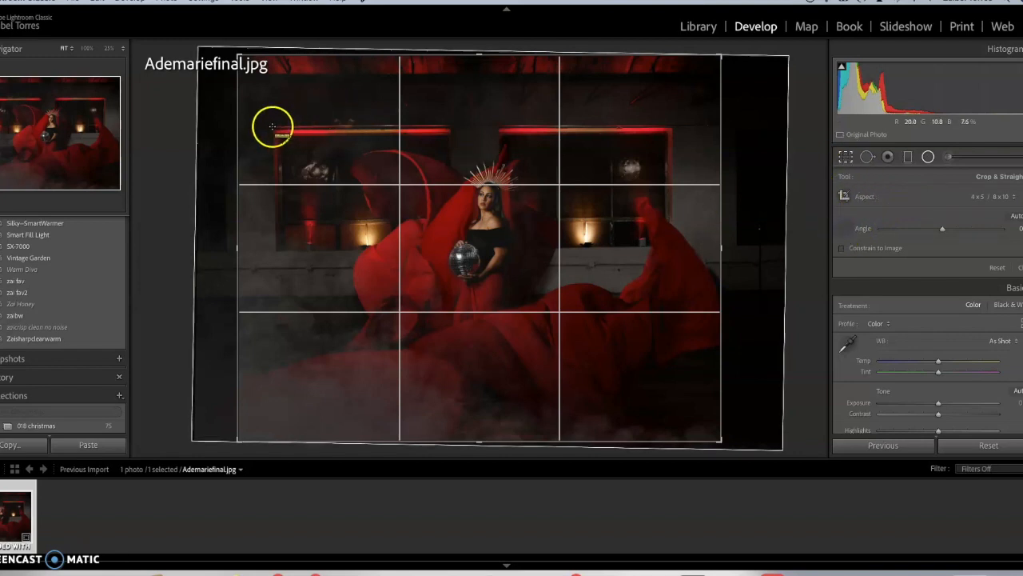
left_click_drag(273, 126, 648, 128)
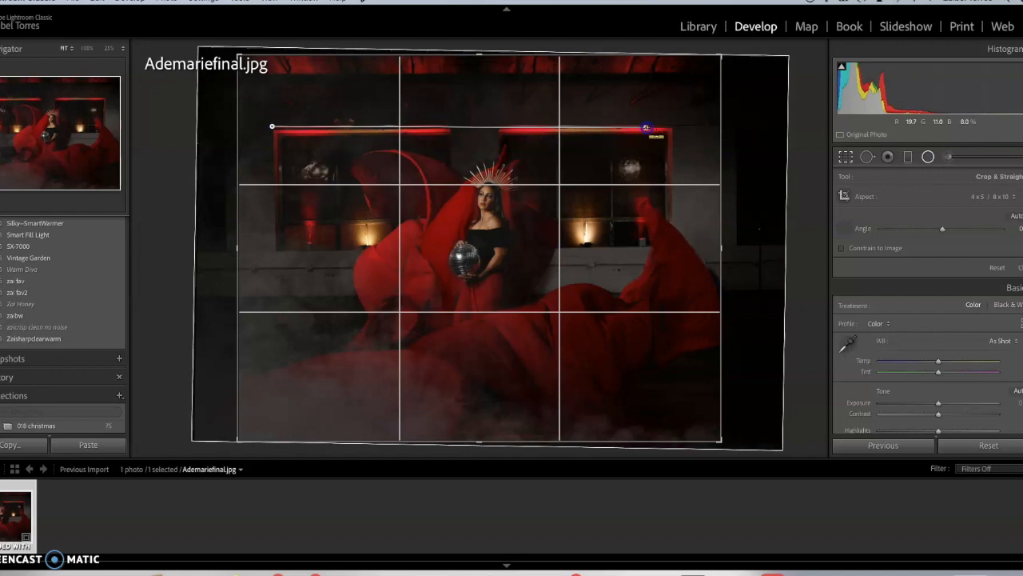
left_click_drag(646, 128, 673, 127)
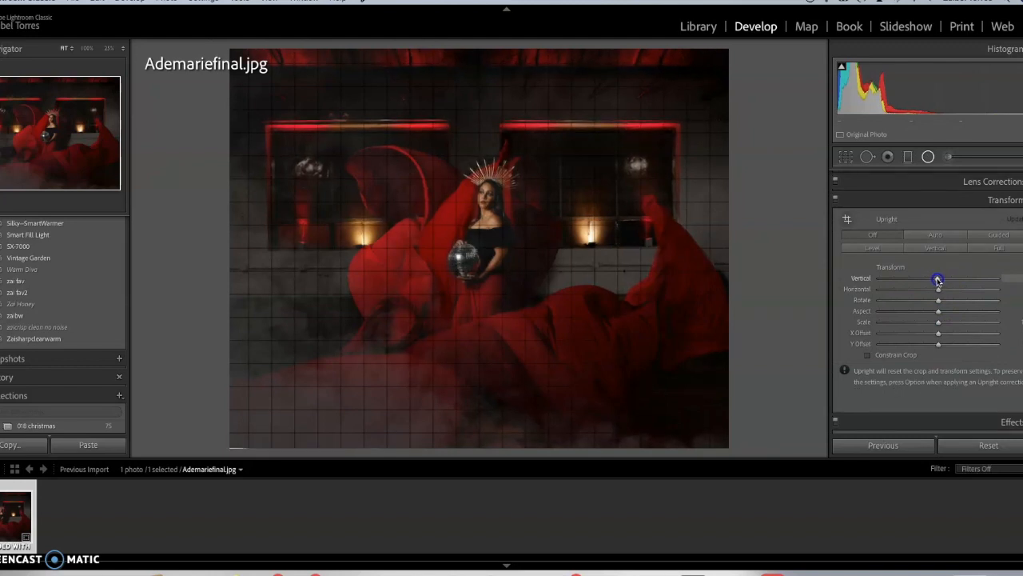
Step: Correct the photo's vertical perspective with the Transform Vertical setting
left_click(927, 155)
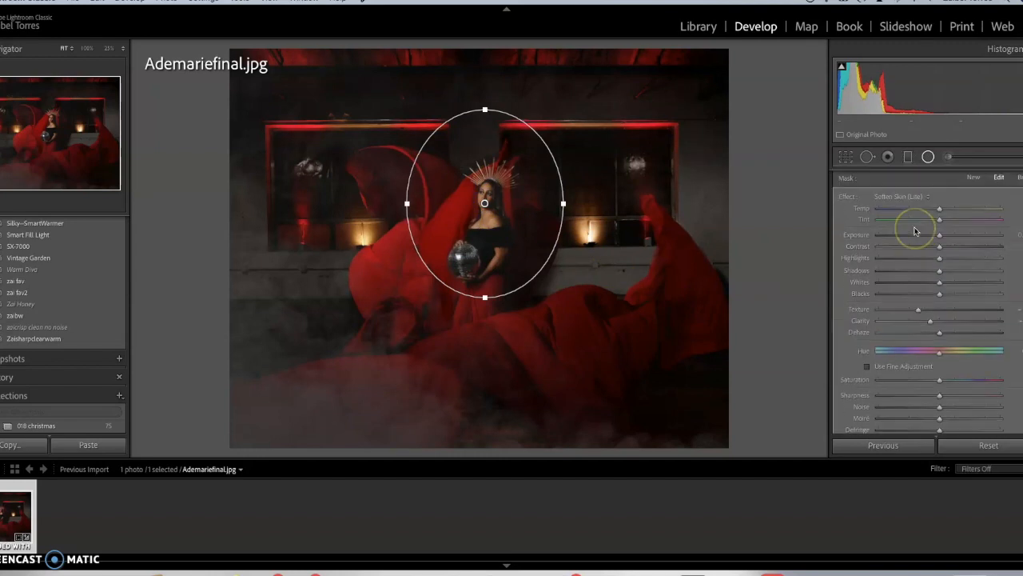
Step: Apply an effect preset to the radial mask, then tune its Shadows, Contrast, Highlights and Temp
left_click(899, 196)
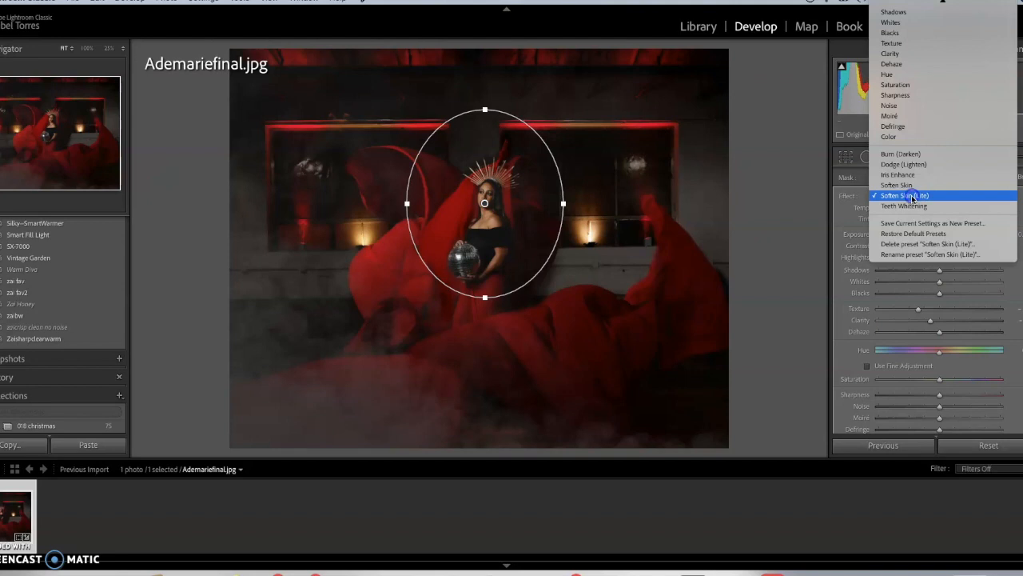
left_click(904, 195)
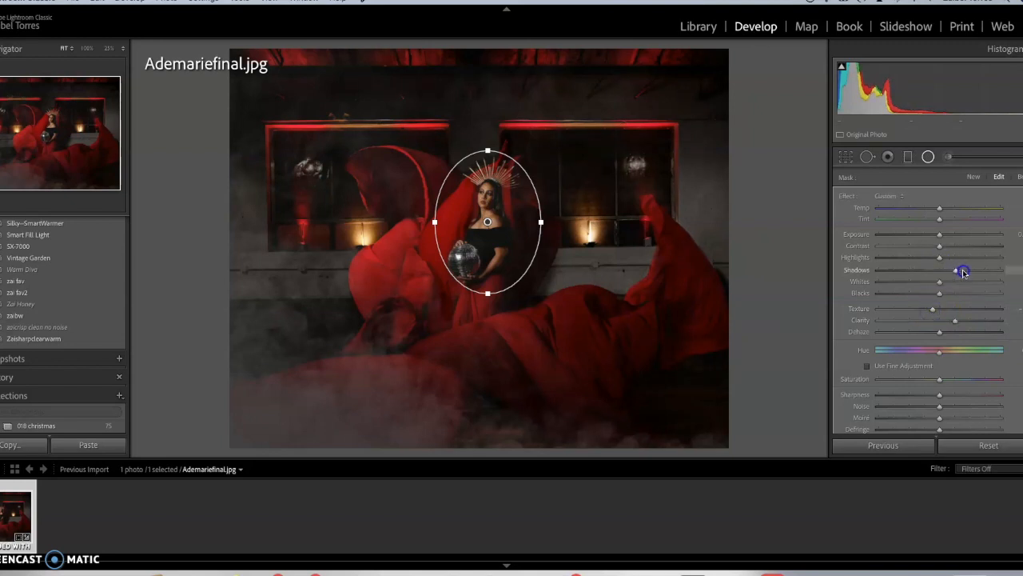
left_click_drag(963, 272, 947, 272)
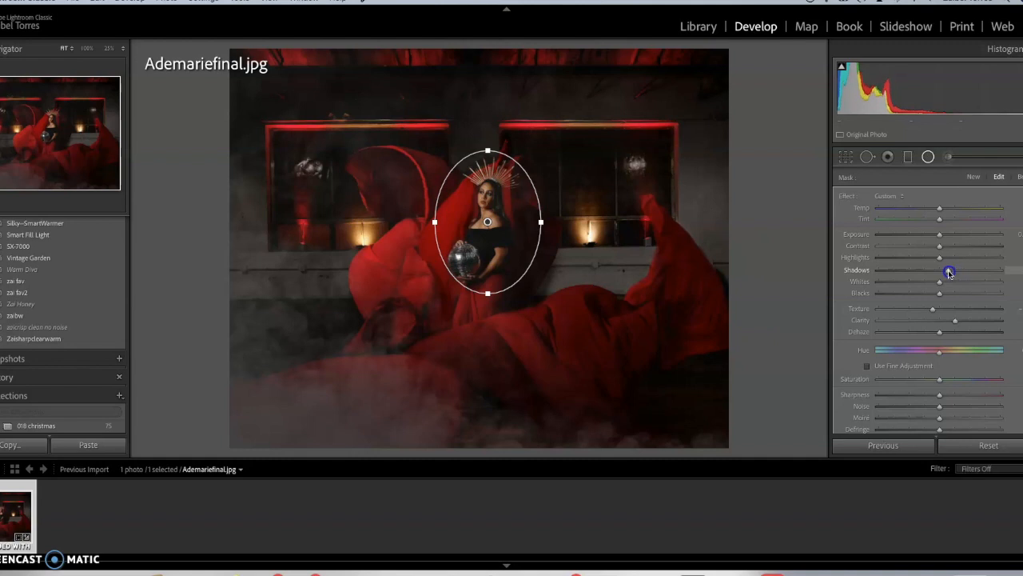
mouse_move(932, 256)
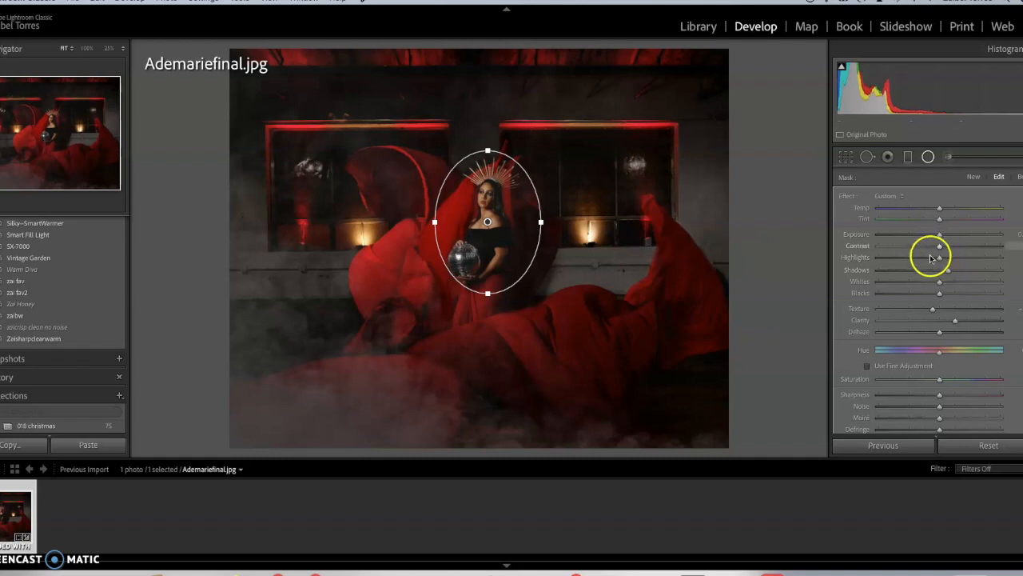
left_click_drag(939, 245, 950, 246)
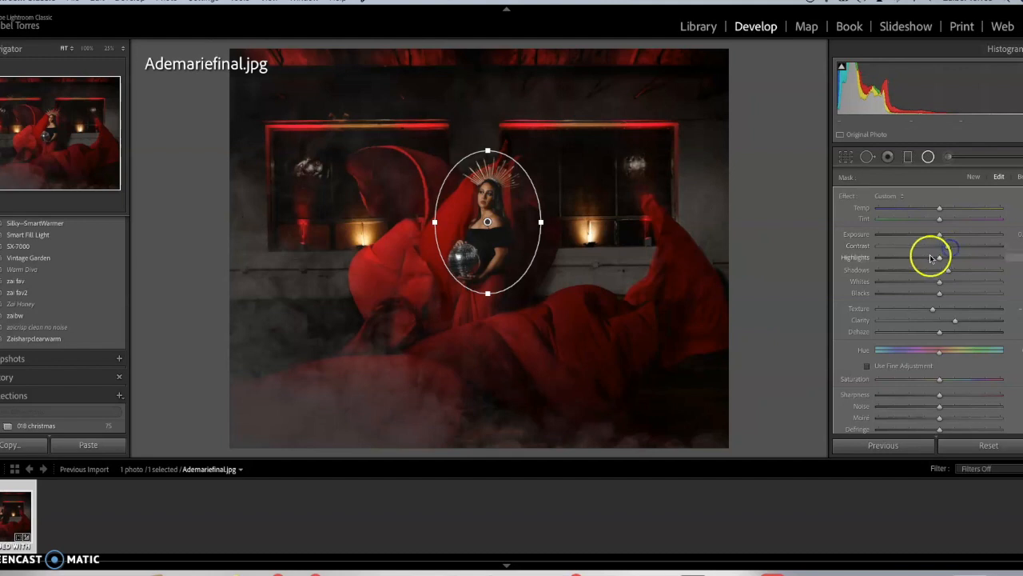
left_click_drag(939, 262, 951, 261)
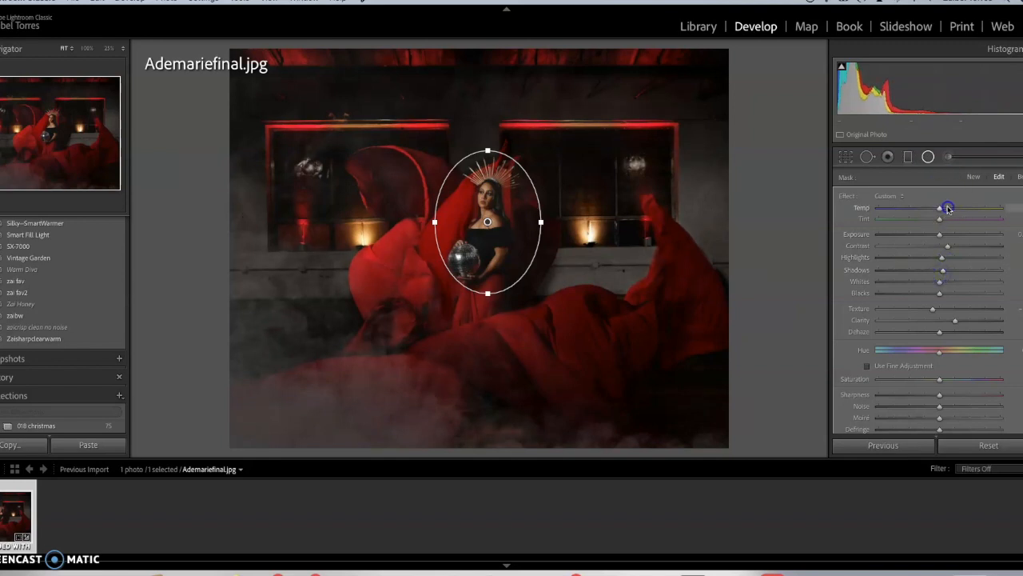
left_click_drag(947, 207, 939, 208)
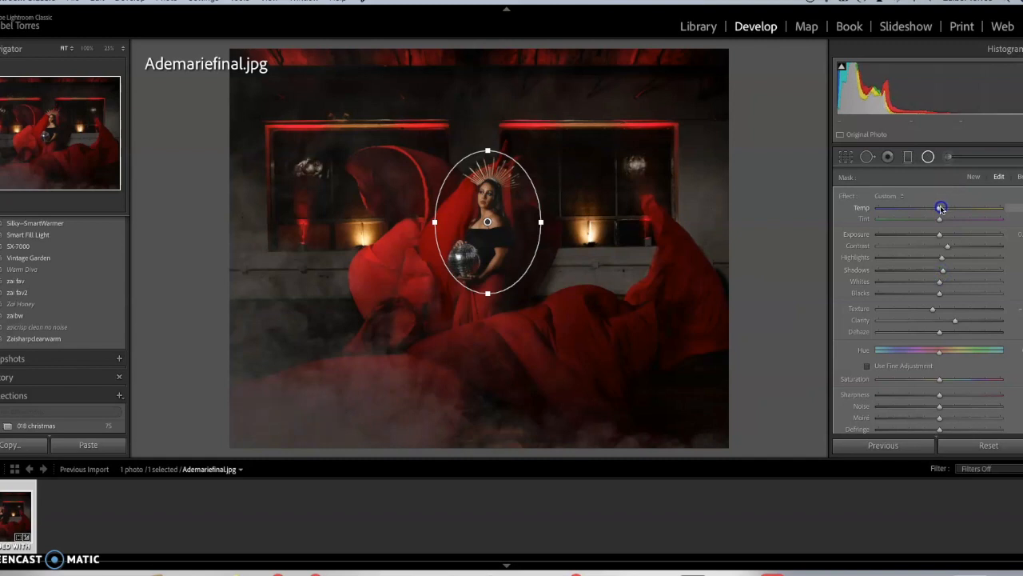